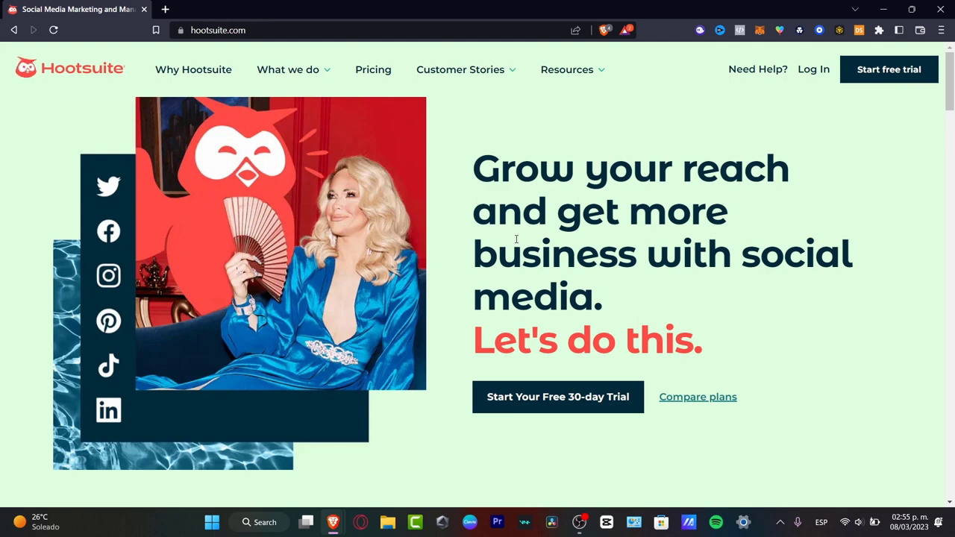
# Begin signing up for a Hootsuite free trial from the homepage
pyautogui.click(558, 397)
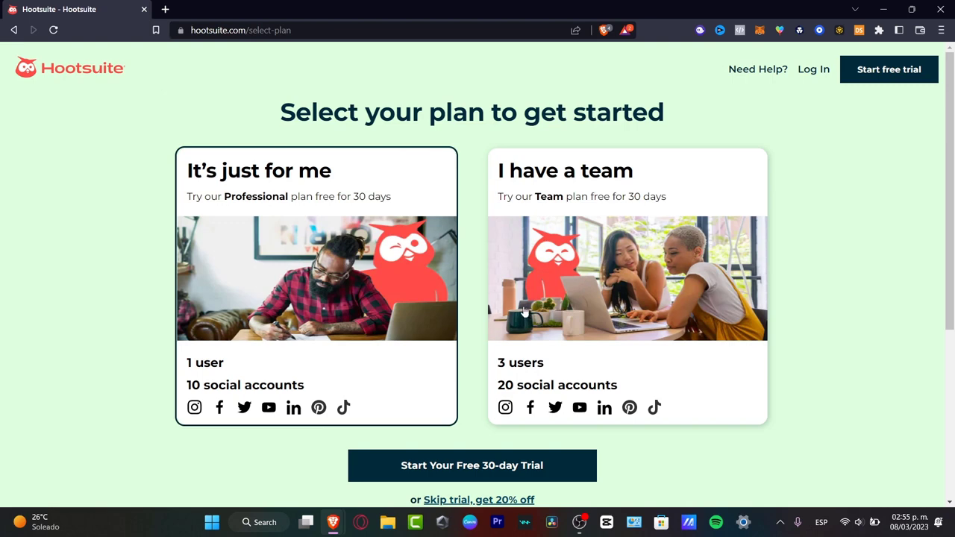
pyautogui.moveTo(312, 338)
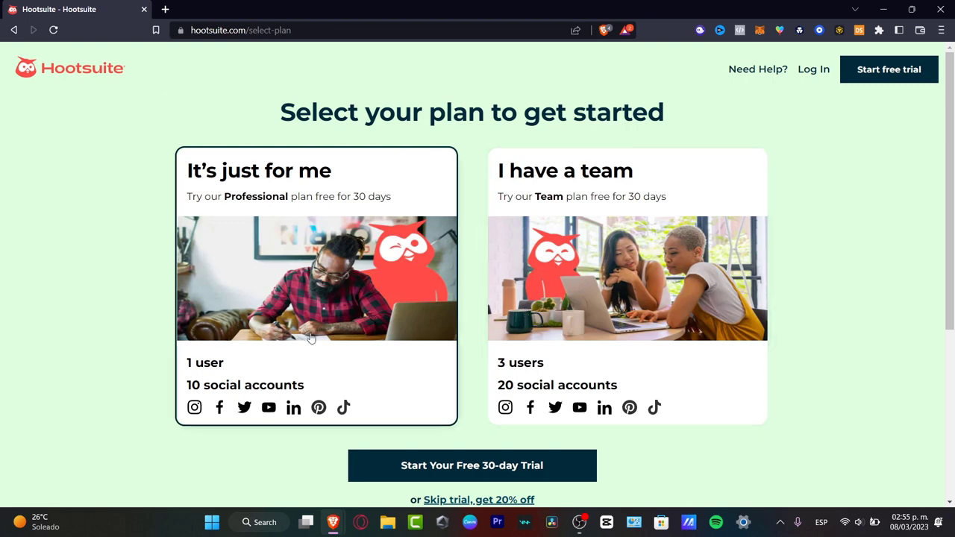
pyautogui.moveTo(266, 291)
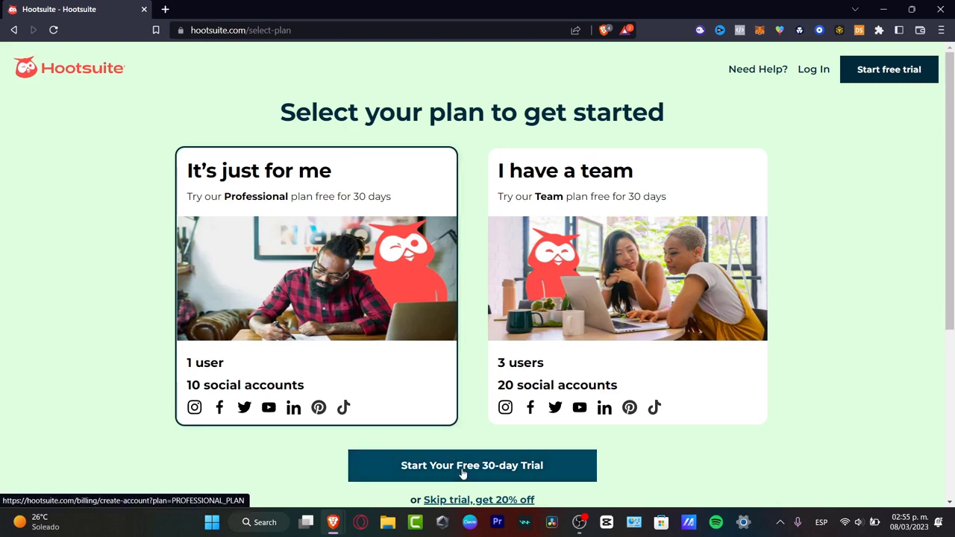
# Start the individual plan's 30-day trial, fill the account form, choose Monthly billing and submit
pyautogui.click(471, 465)
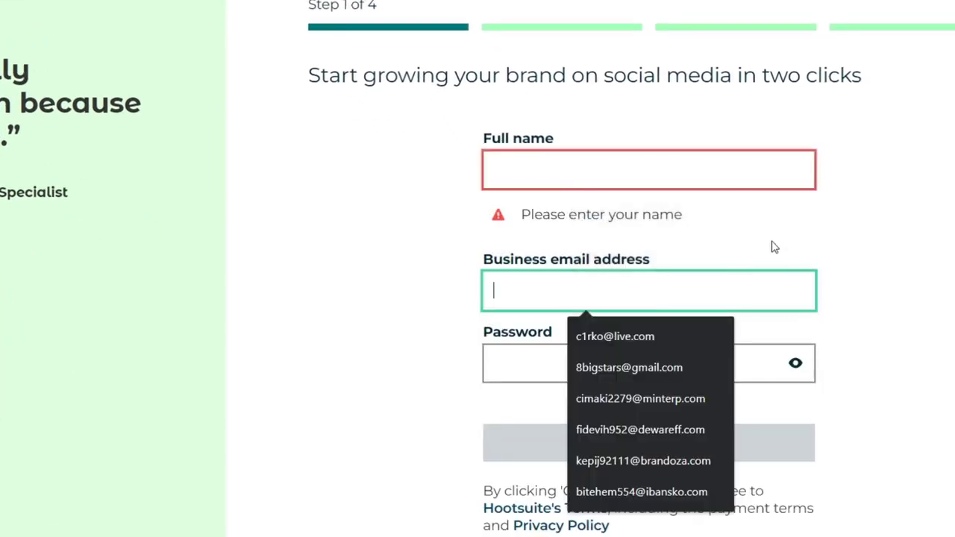
pyautogui.click(648, 412)
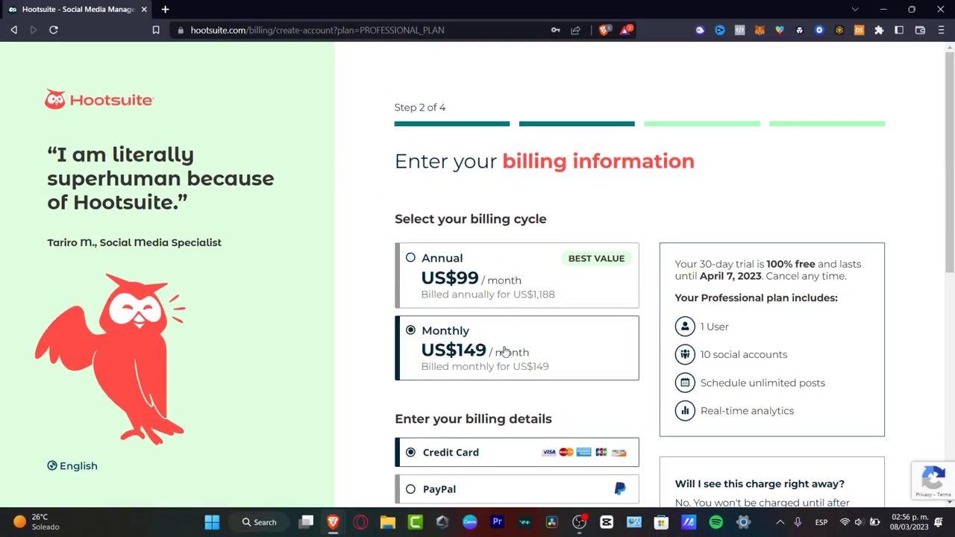
pyautogui.scroll(-3)
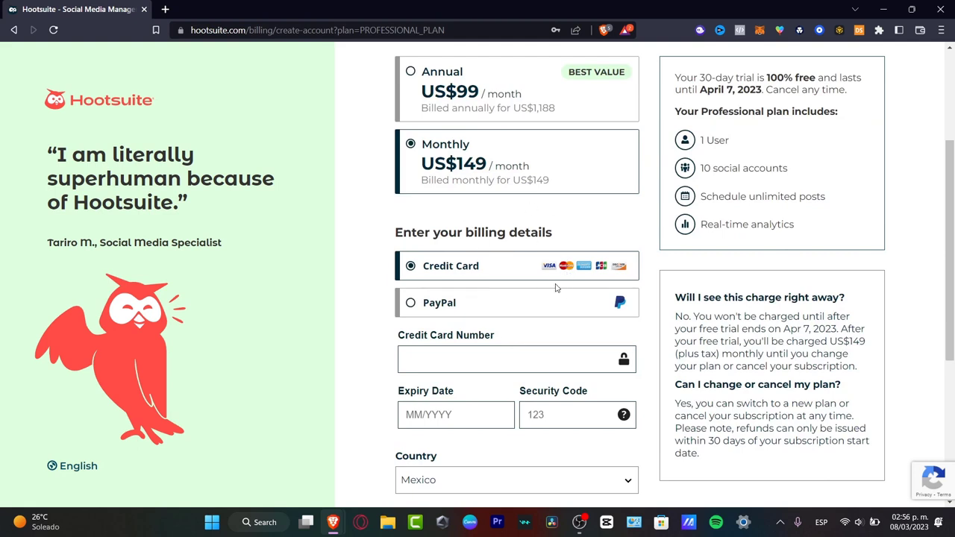
pyautogui.scroll(-3)
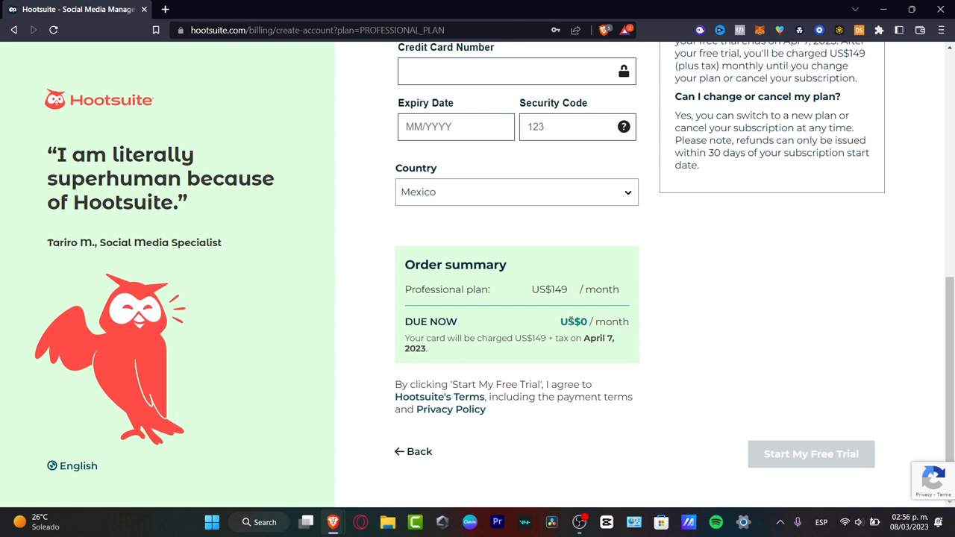
pyautogui.moveTo(567, 323); pyautogui.dragTo(630, 322)
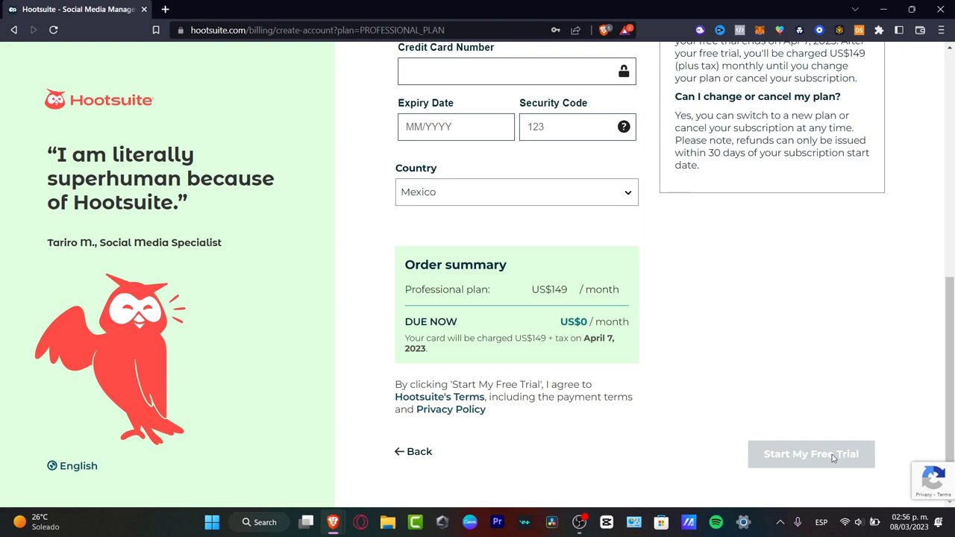
pyautogui.click(812, 454)
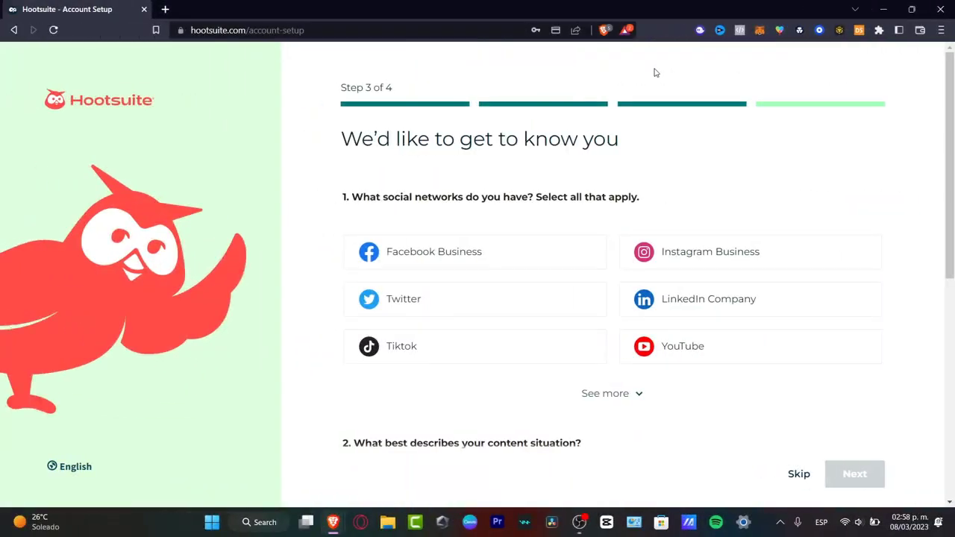
pyautogui.moveTo(640, 218)
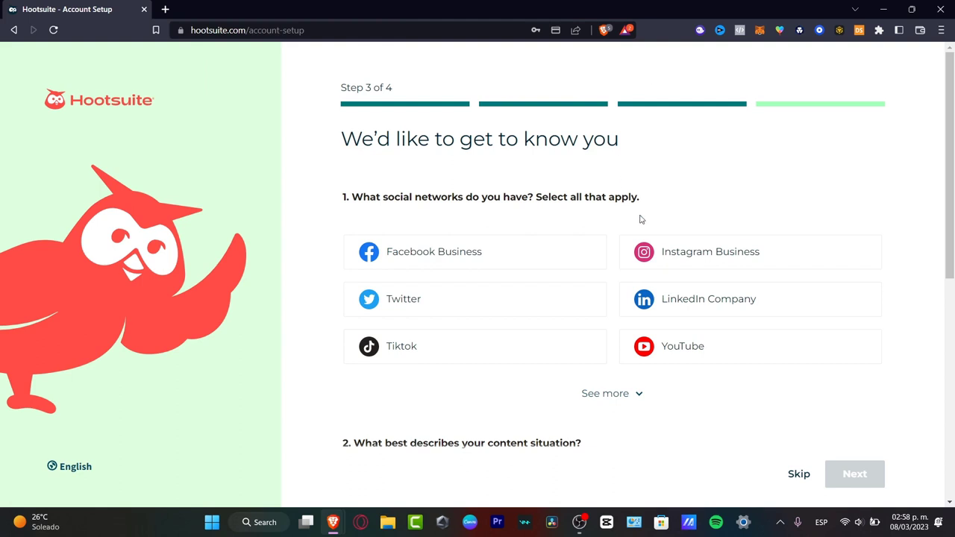
# Mark Facebook Business, Instagram Business, TikTok and YouTube as networks in use
pyautogui.click(475, 250)
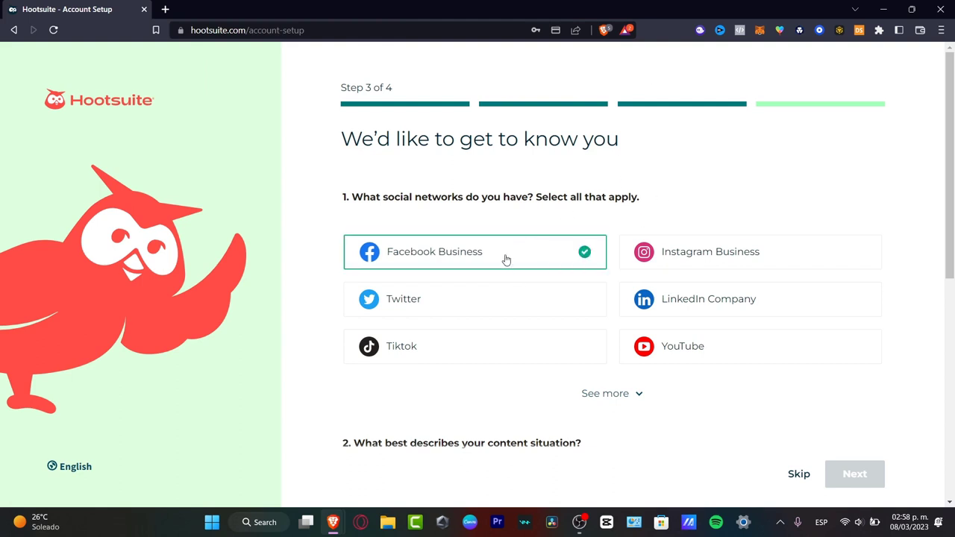
pyautogui.click(749, 251)
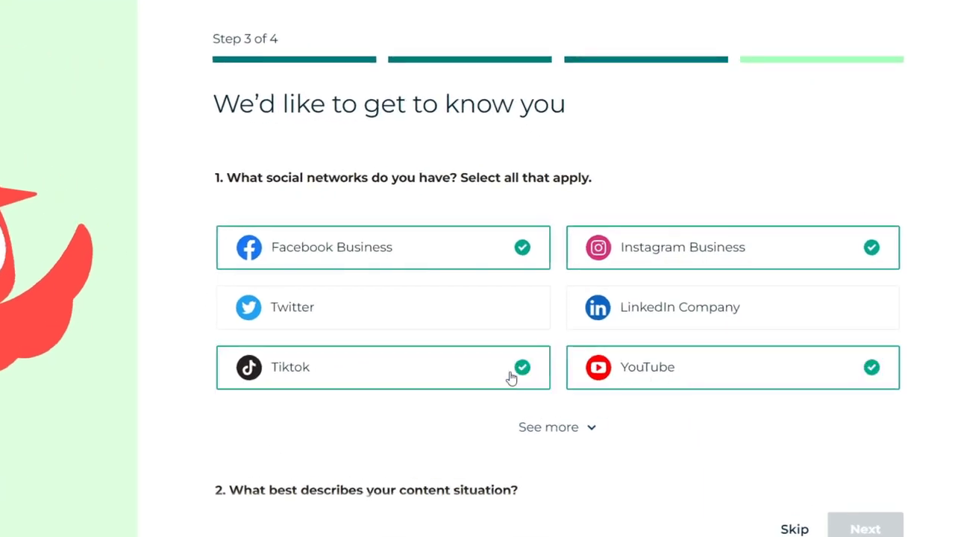
pyautogui.click(549, 427)
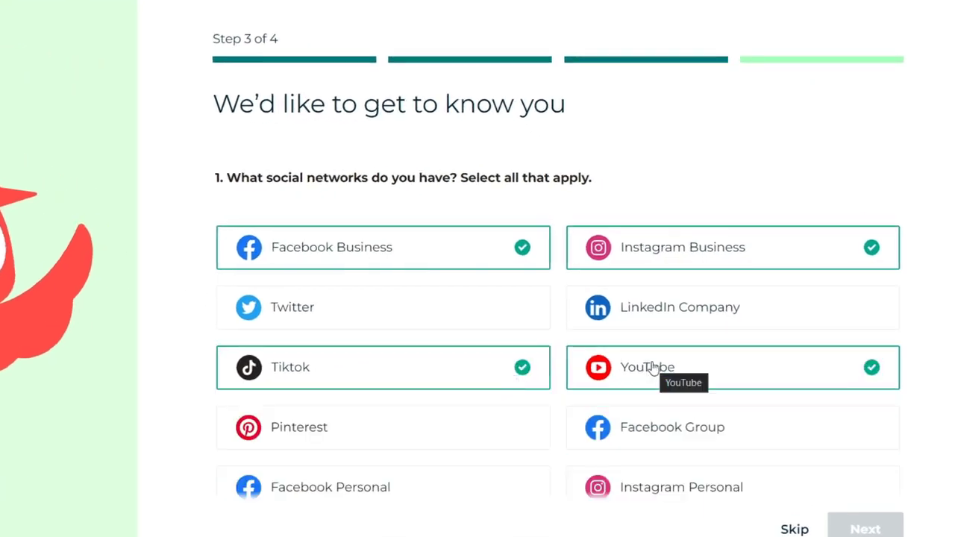
pyautogui.scroll(-3)
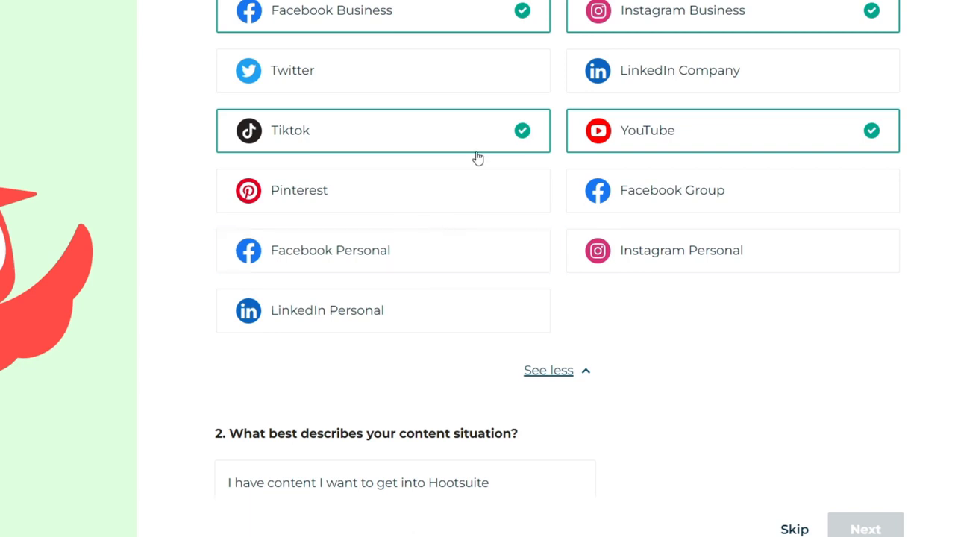
pyautogui.moveTo(768, 125)
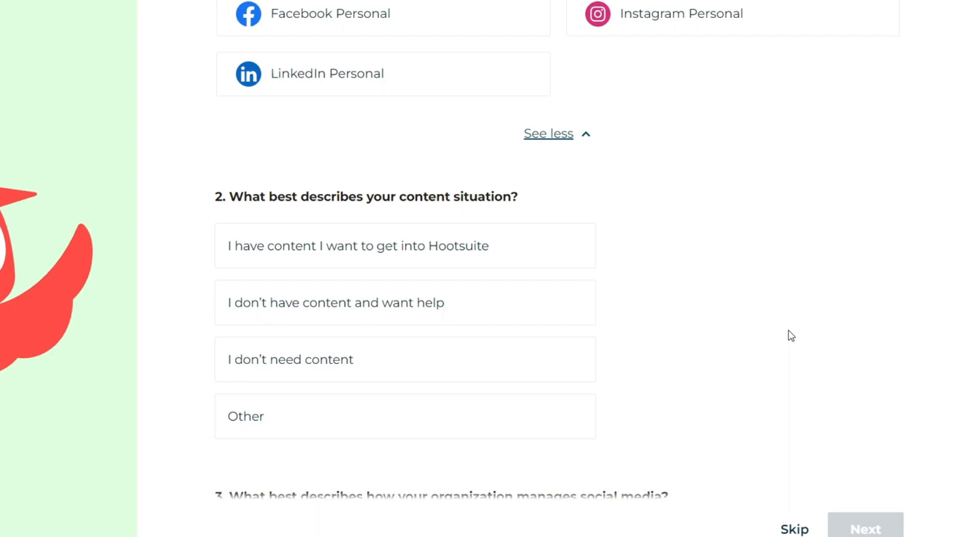
# Answer that content already exists and one person manages it, then continue
pyautogui.click(405, 245)
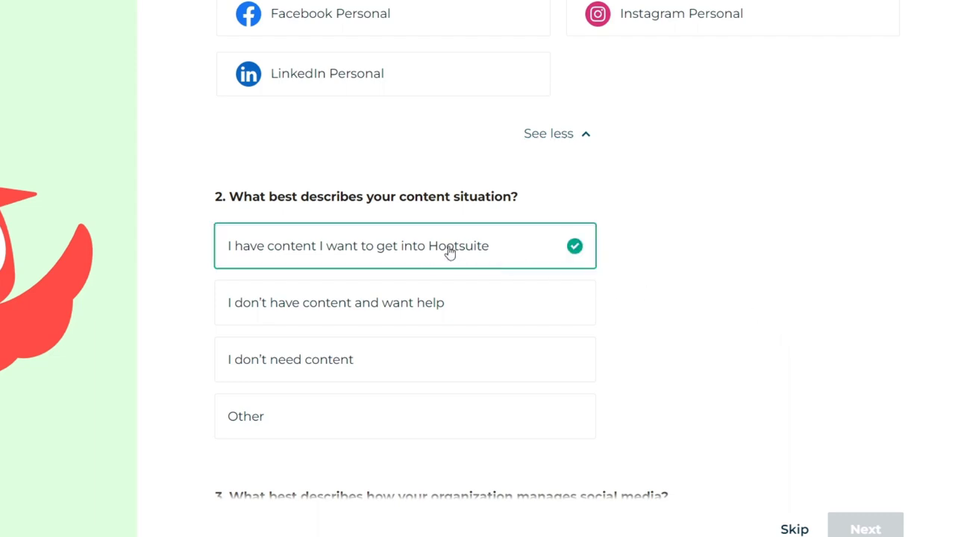
pyautogui.scroll(-3)
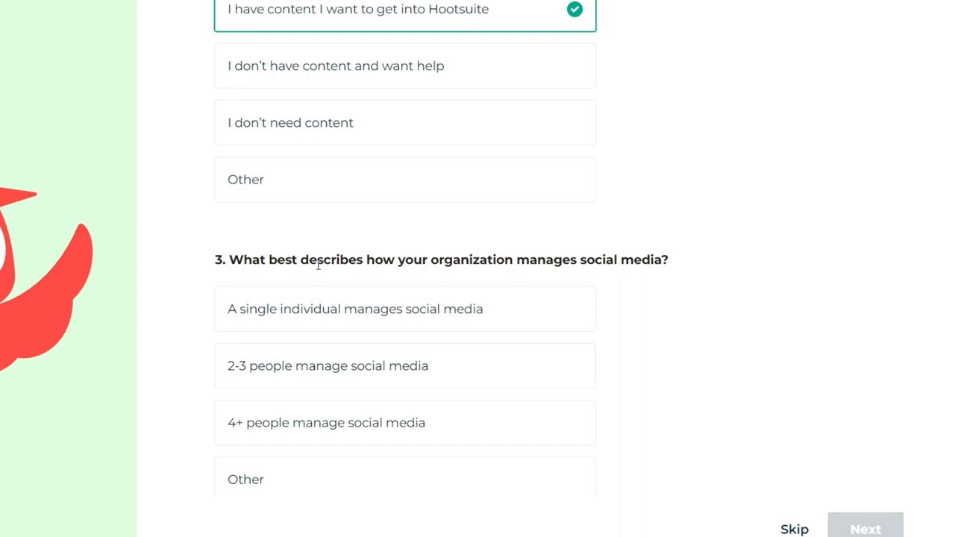
pyautogui.moveTo(317, 259); pyautogui.dragTo(663, 260)
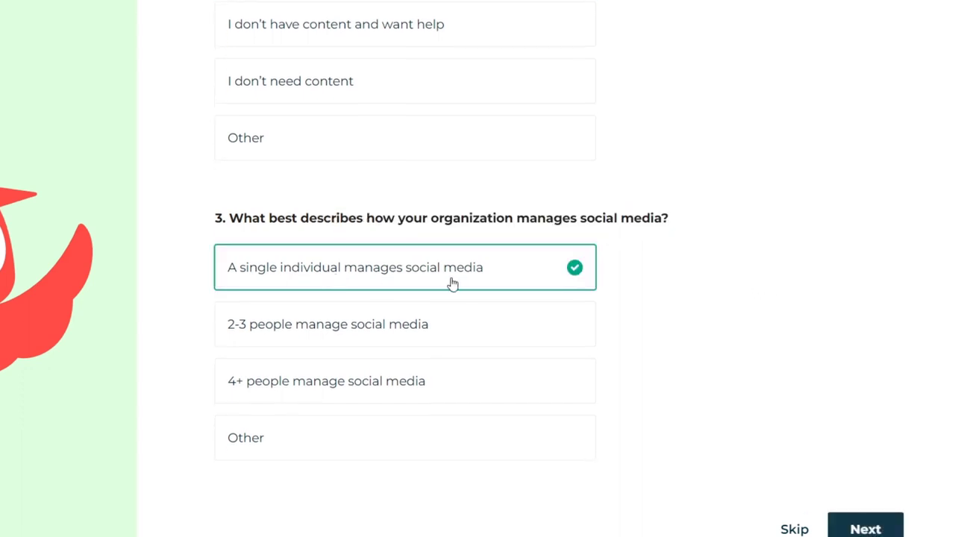
pyautogui.click(866, 529)
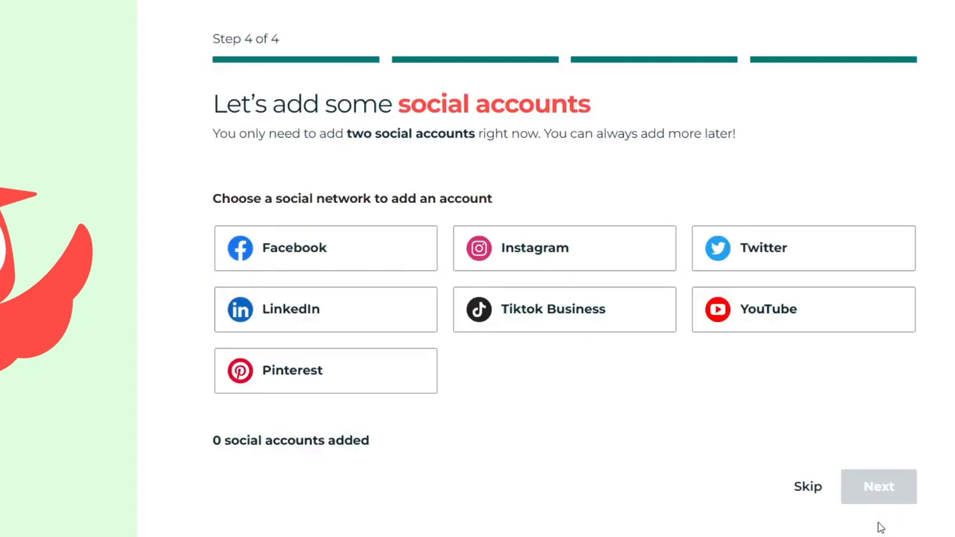
# Connect a Facebook account and finish setup to enter the dashboard
pyautogui.click(325, 248)
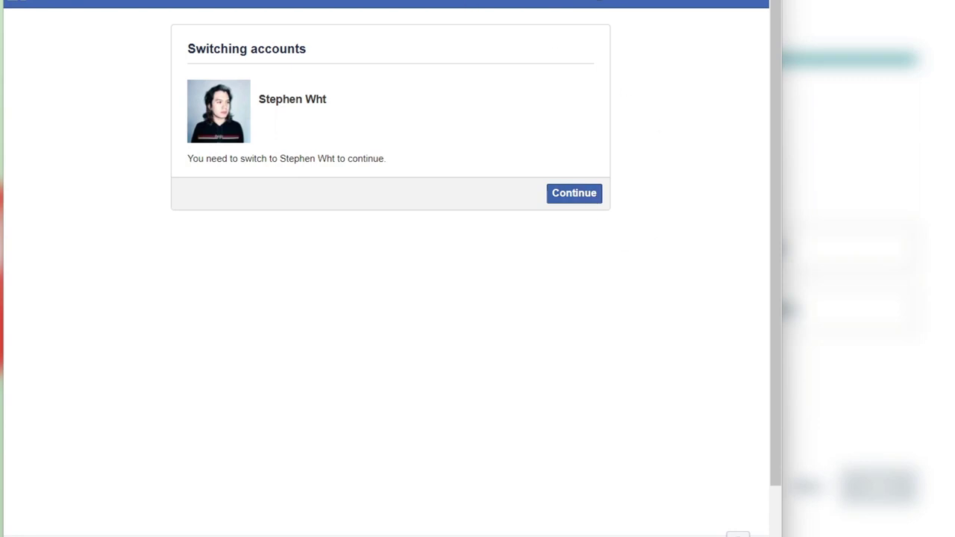
pyautogui.click(573, 193)
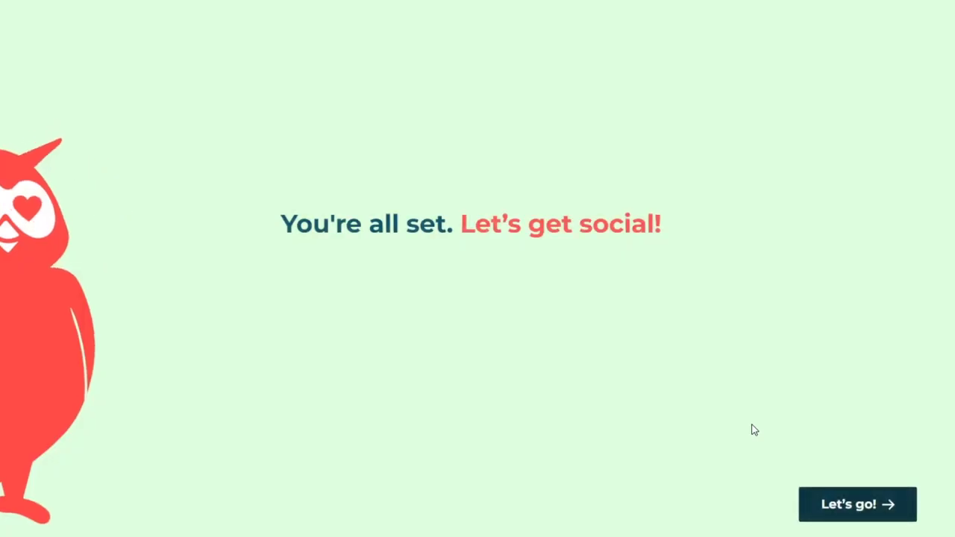
pyautogui.click(857, 504)
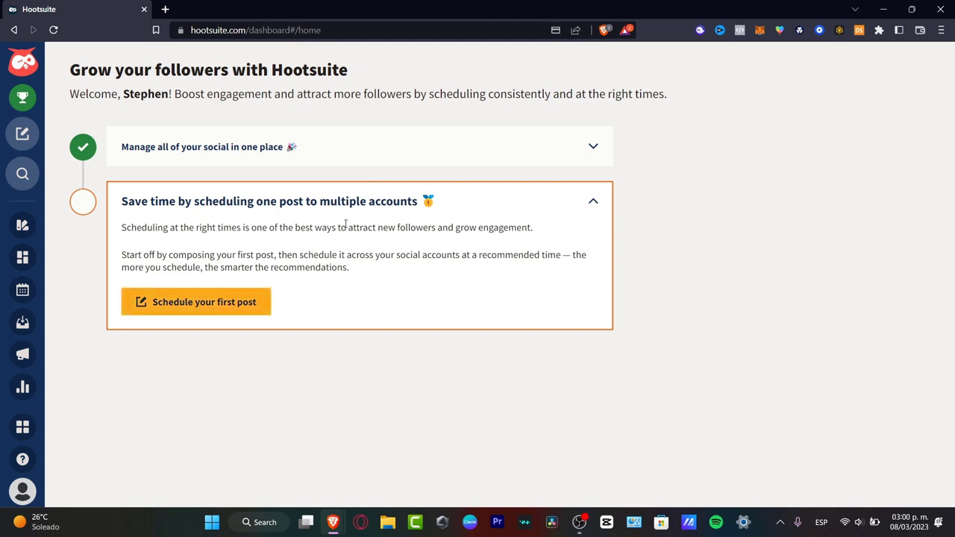
pyautogui.moveTo(344, 224)
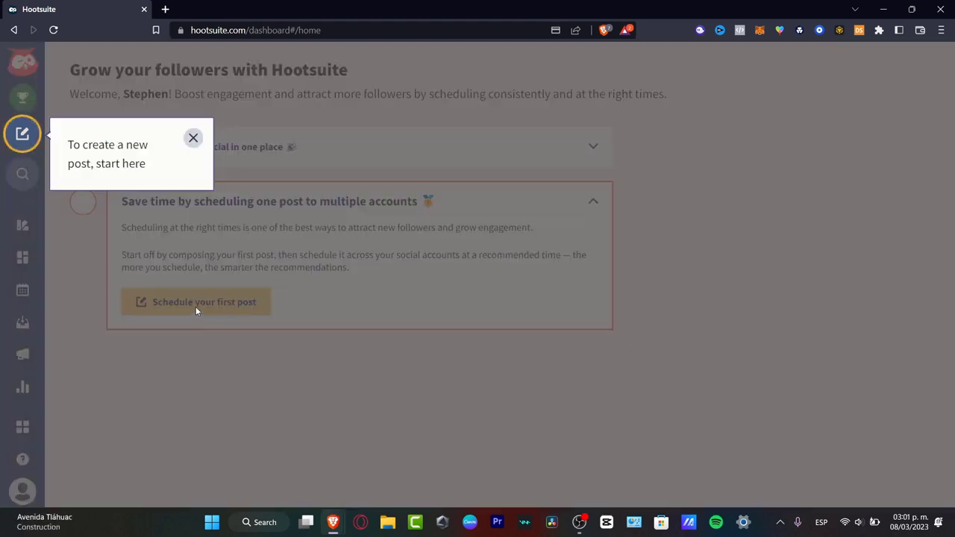
# Start a new social media post from the Create menu
pyautogui.click(23, 134)
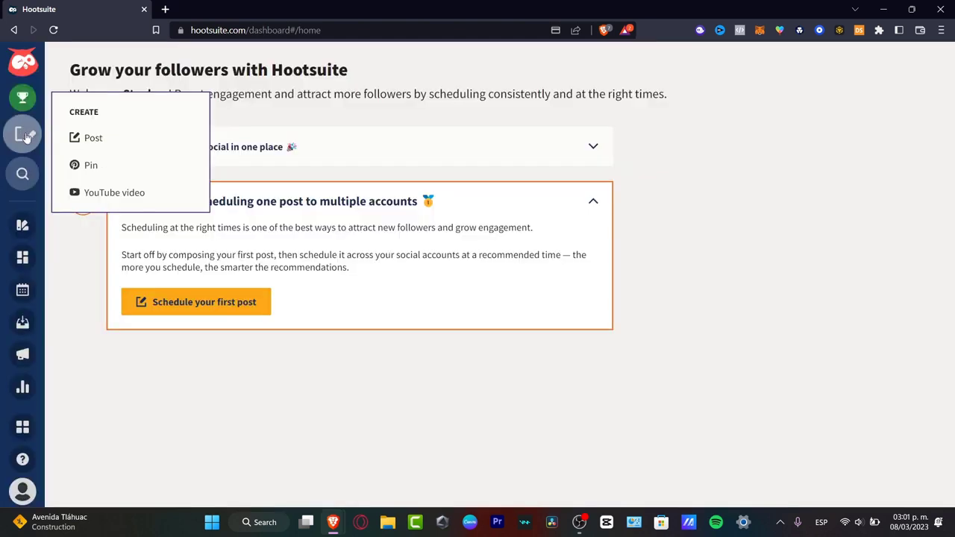
pyautogui.click(92, 137)
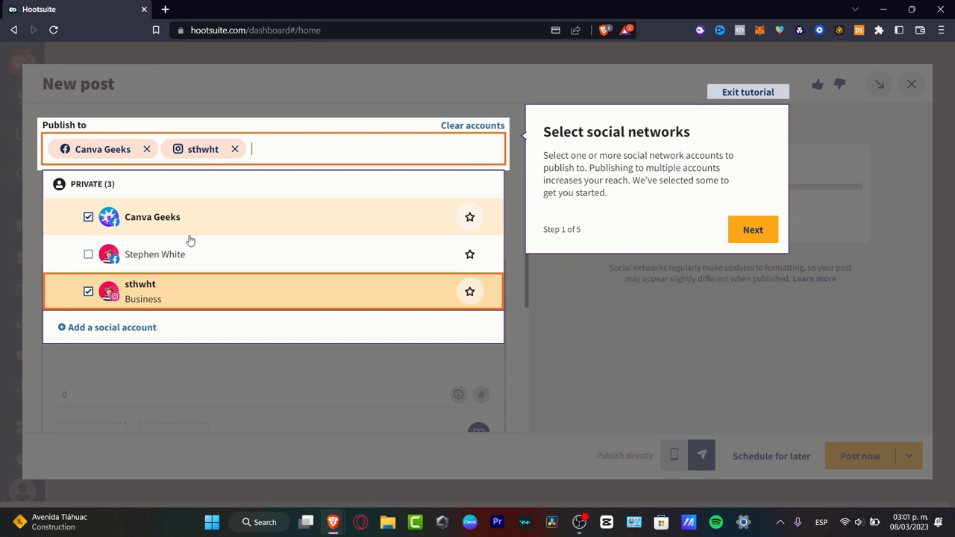
# Step through the composer tutorial (media, scheduling) and exit the composer unpublished
pyautogui.scroll(-3)
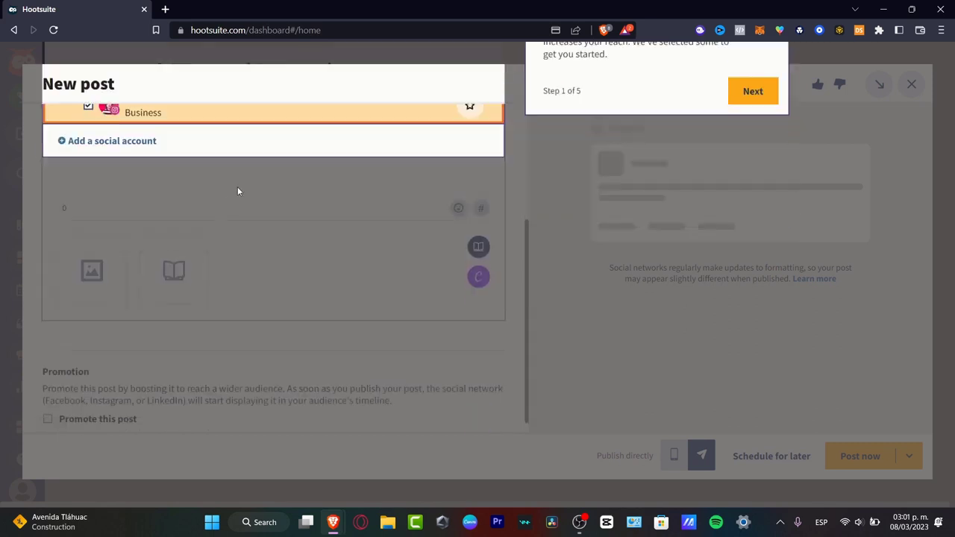
pyautogui.click(753, 91)
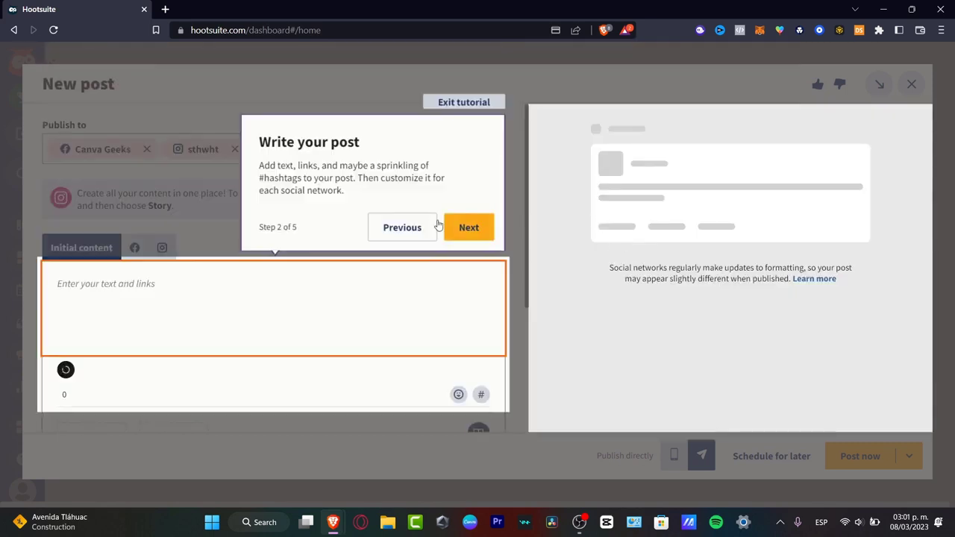
pyautogui.click(469, 227)
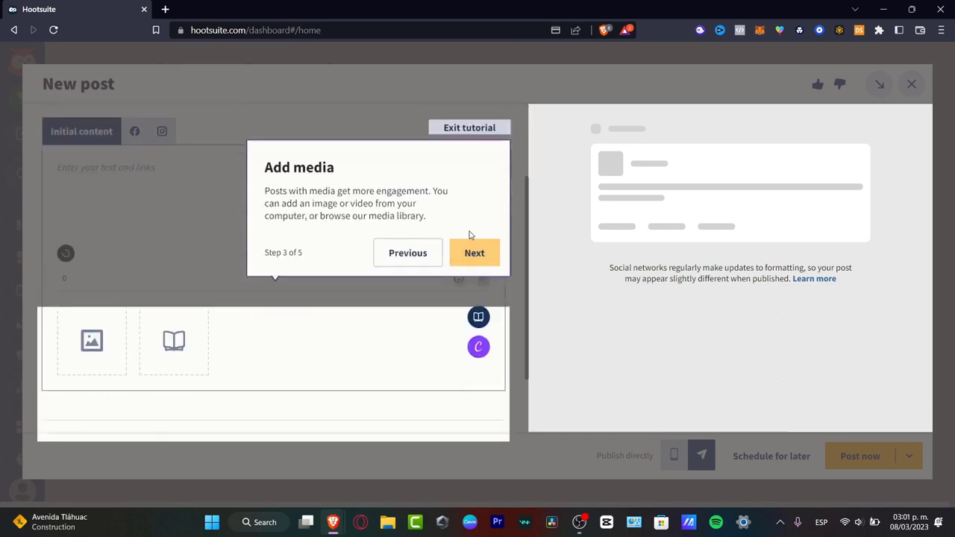
pyautogui.click(474, 252)
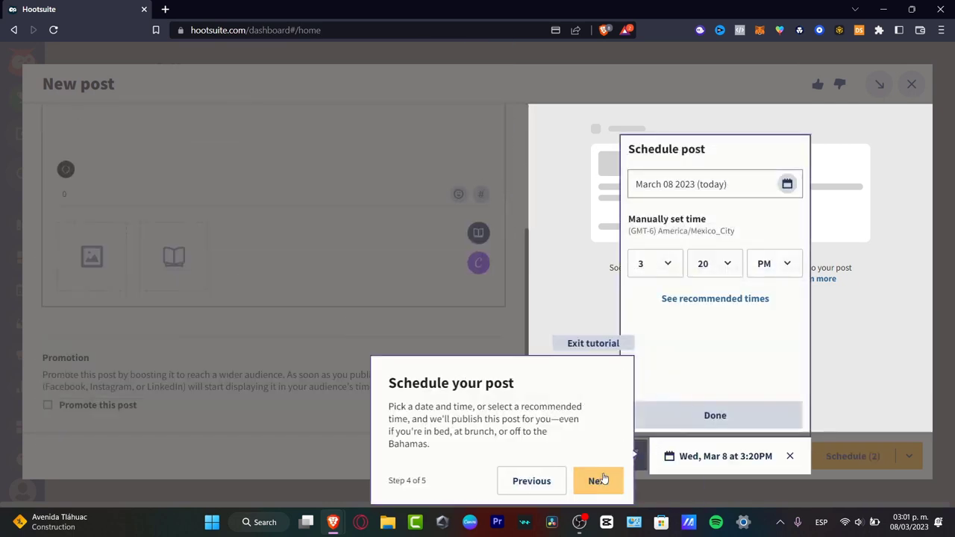
pyautogui.click(597, 480)
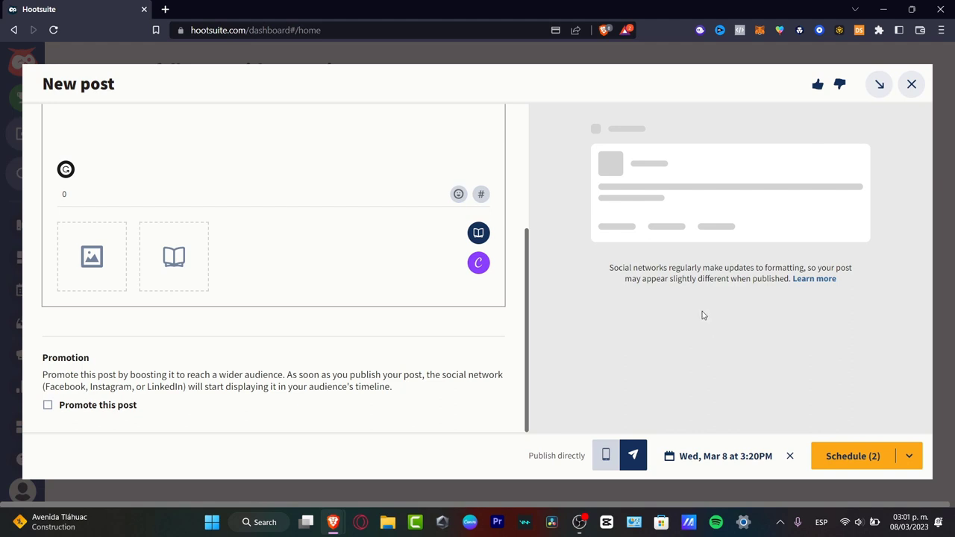
pyautogui.moveTo(911, 84)
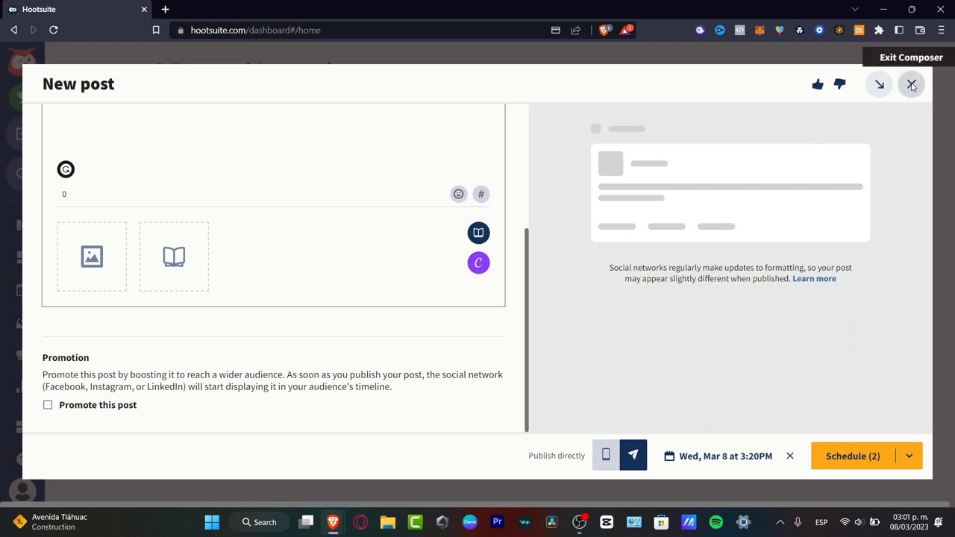
pyautogui.click(911, 83)
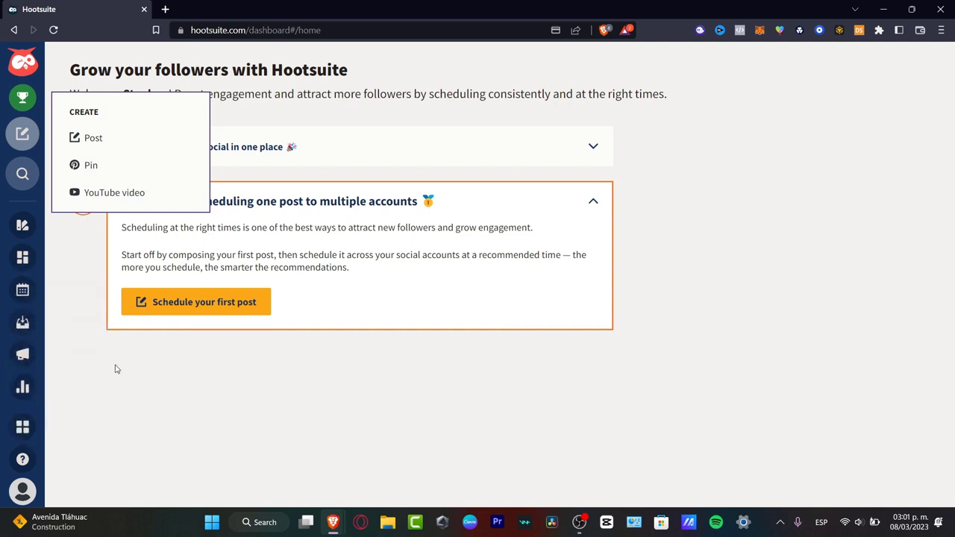
pyautogui.moveTo(22, 387)
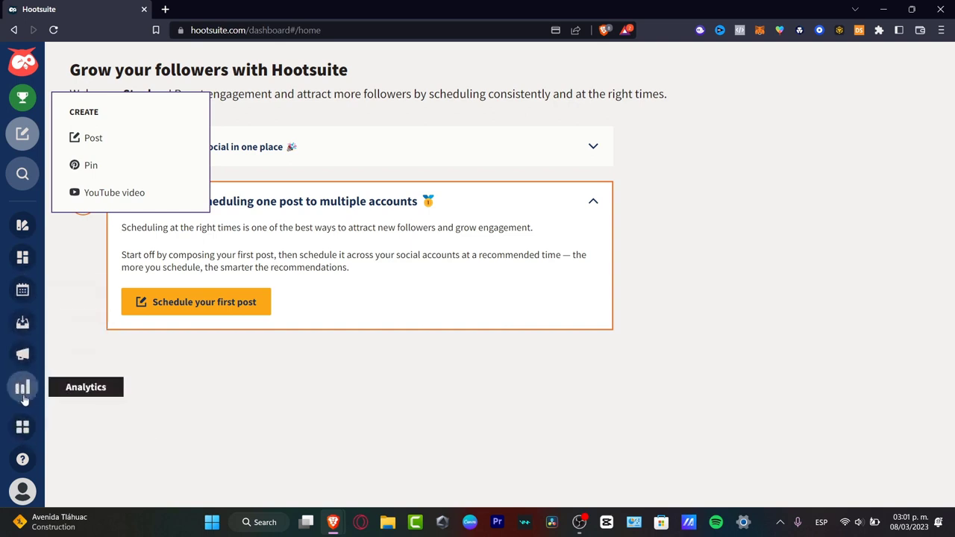
# Go to the Analytics section from the left sidebar
pyautogui.click(22, 387)
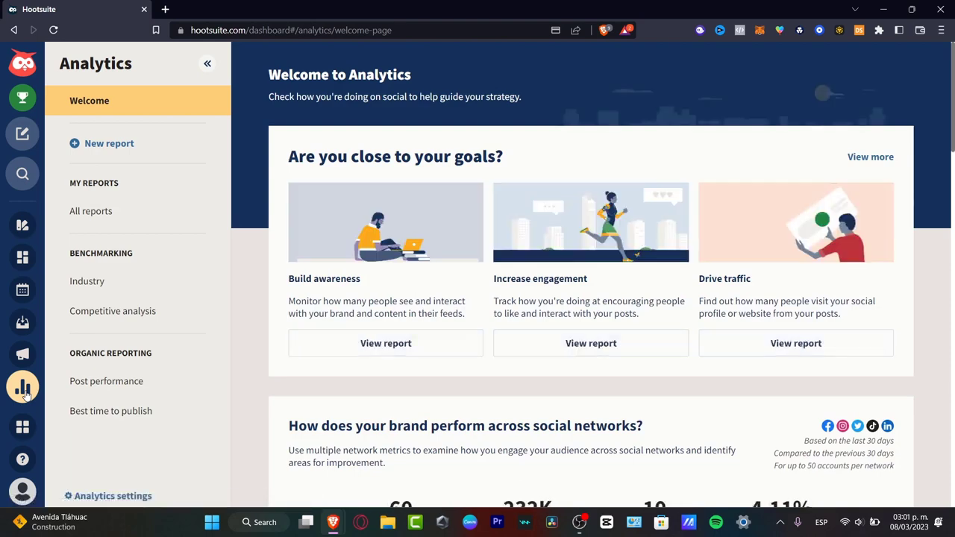
# Review the cross-network performance figures and choose to track performance across networks
pyautogui.scroll(-3)
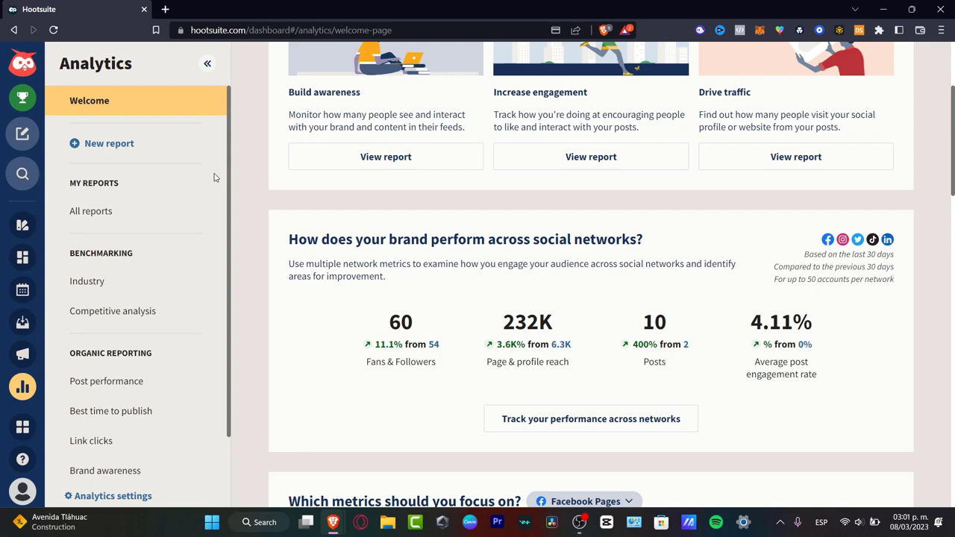
pyautogui.scroll(-3)
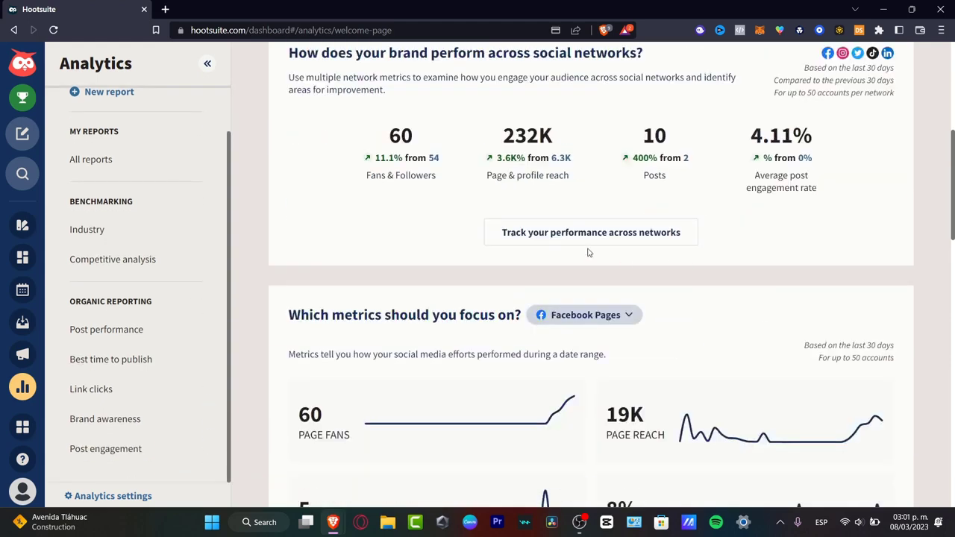
pyautogui.click(591, 233)
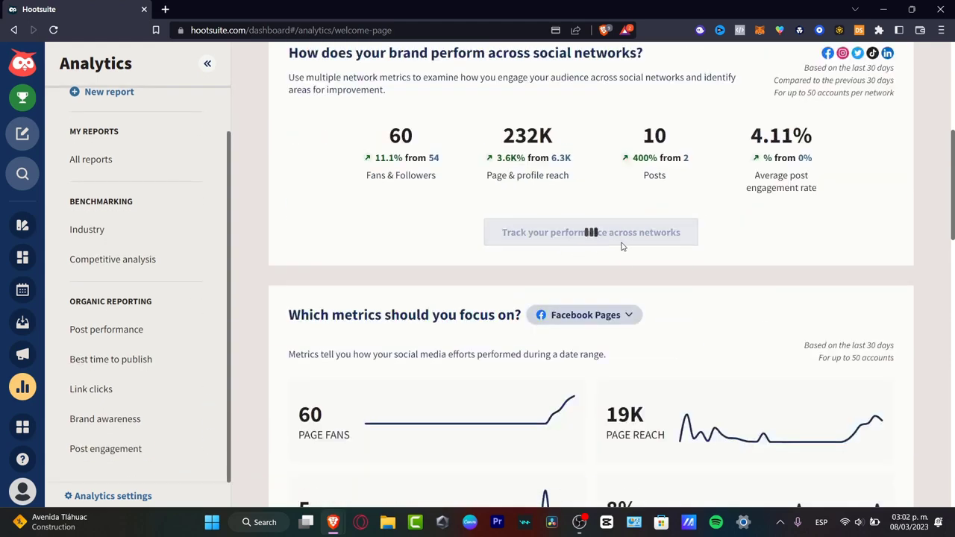
pyautogui.click(591, 233)
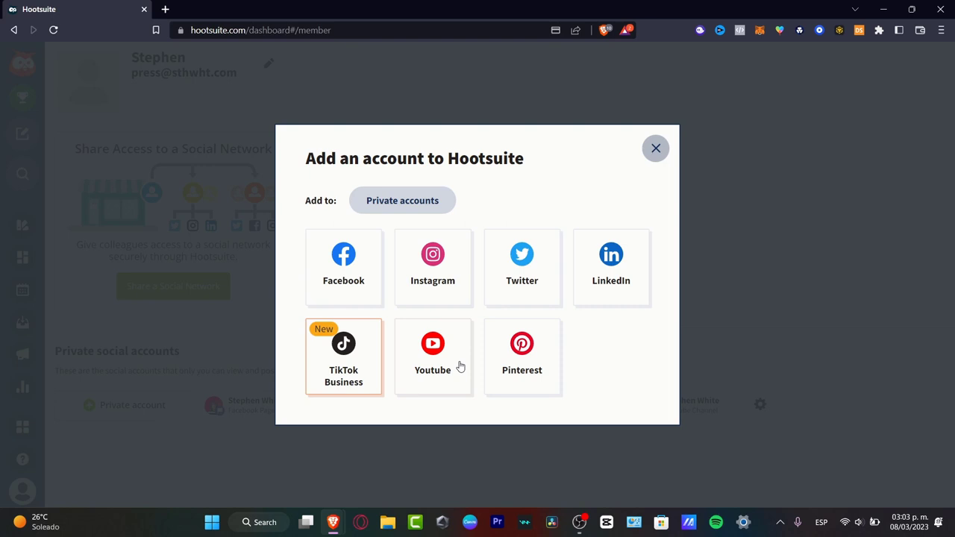
# Pick YouTube as the network to add to Hootsuite
pyautogui.click(433, 351)
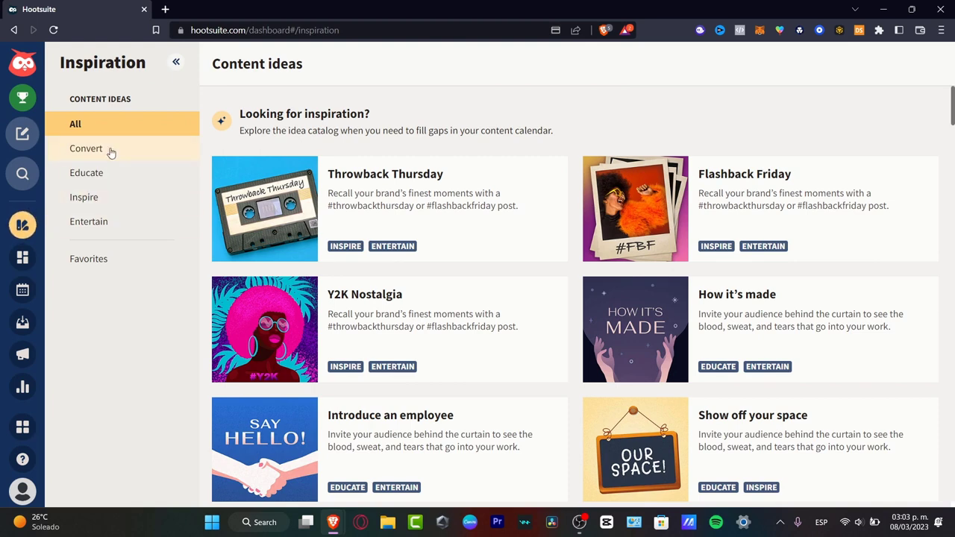
pyautogui.moveTo(130, 188)
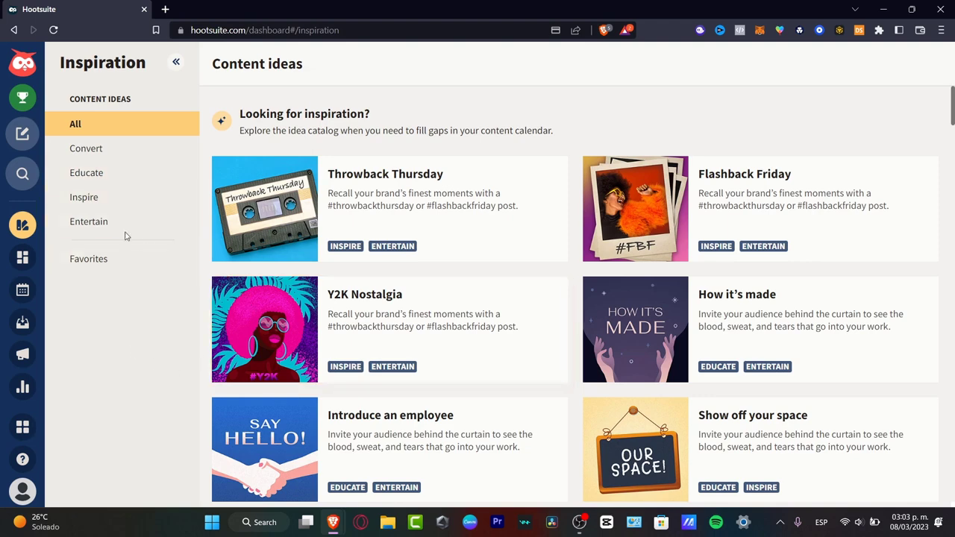
# Filter Inspiration to Entertain ideas and use the 'I want to learn how to…' idea for a new post
pyautogui.click(89, 221)
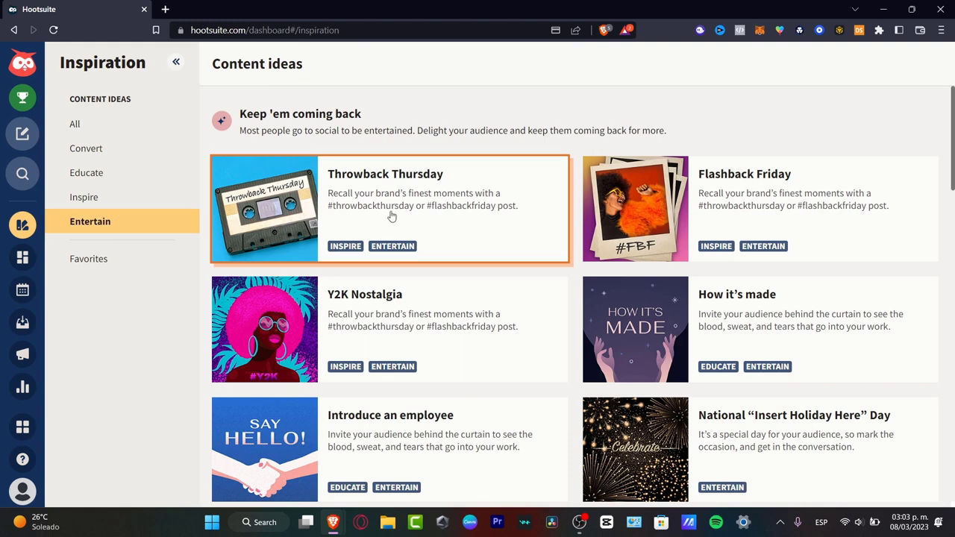
pyautogui.scroll(-3)
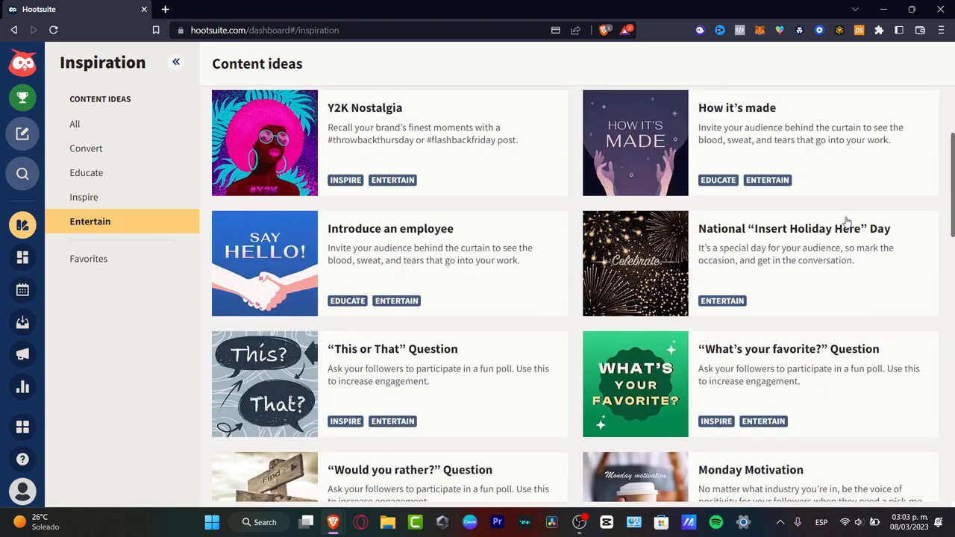
pyautogui.scroll(-3)
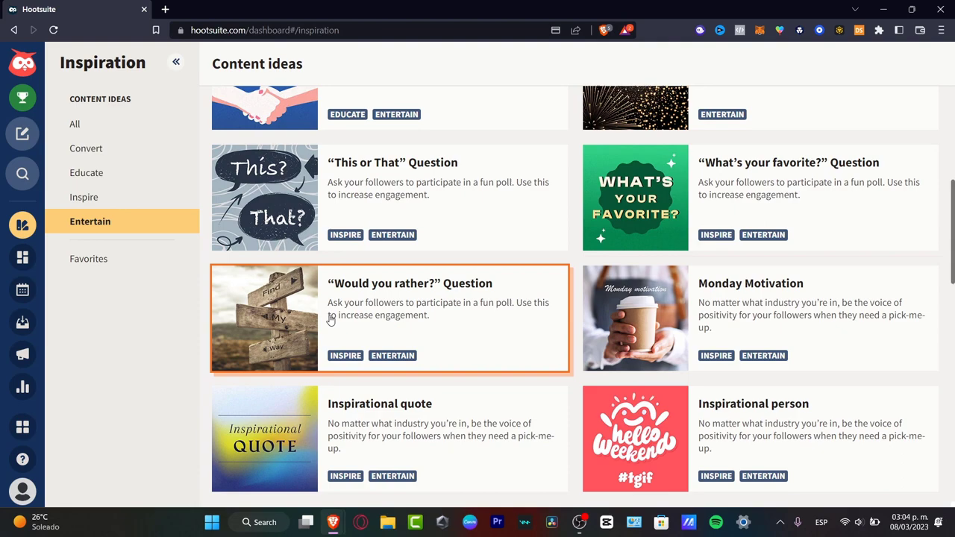
pyautogui.scroll(-3)
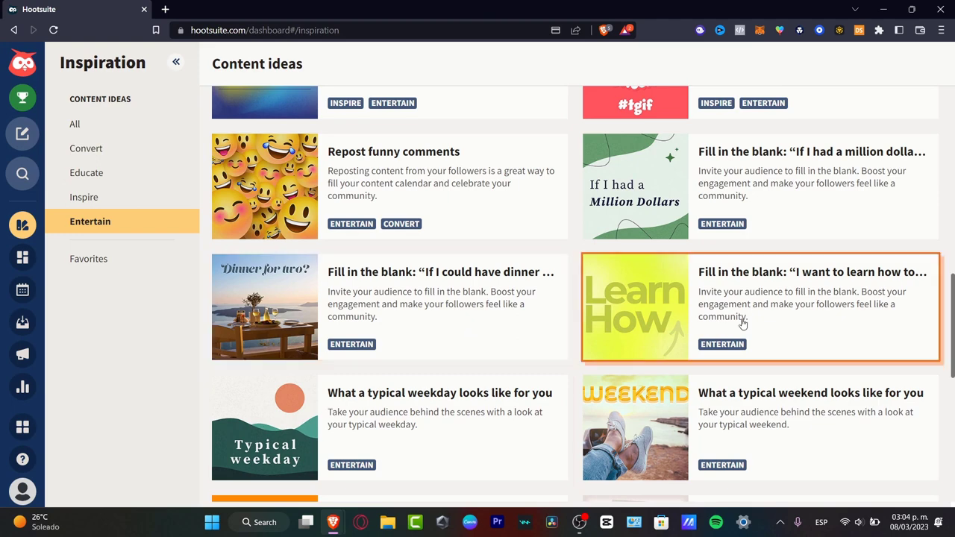
pyautogui.moveTo(798, 319)
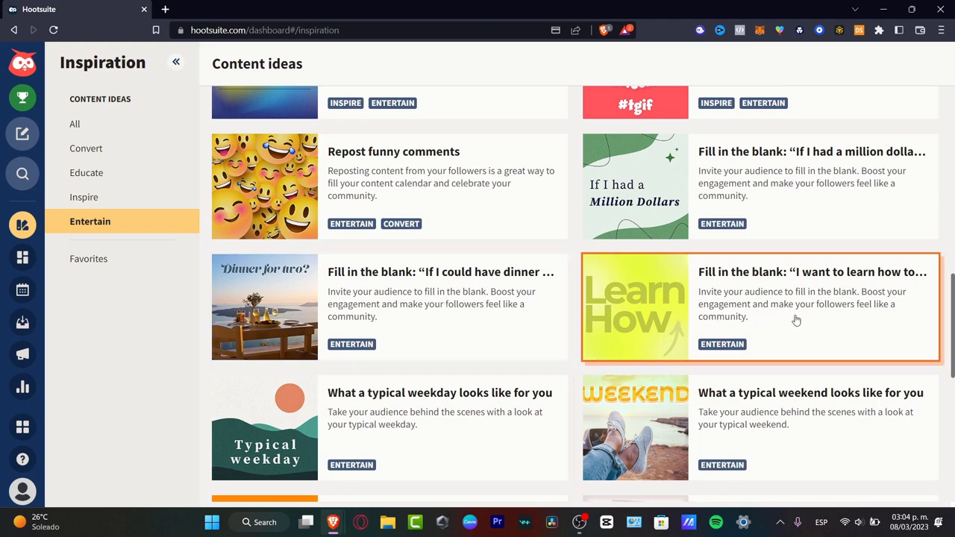
pyautogui.click(758, 307)
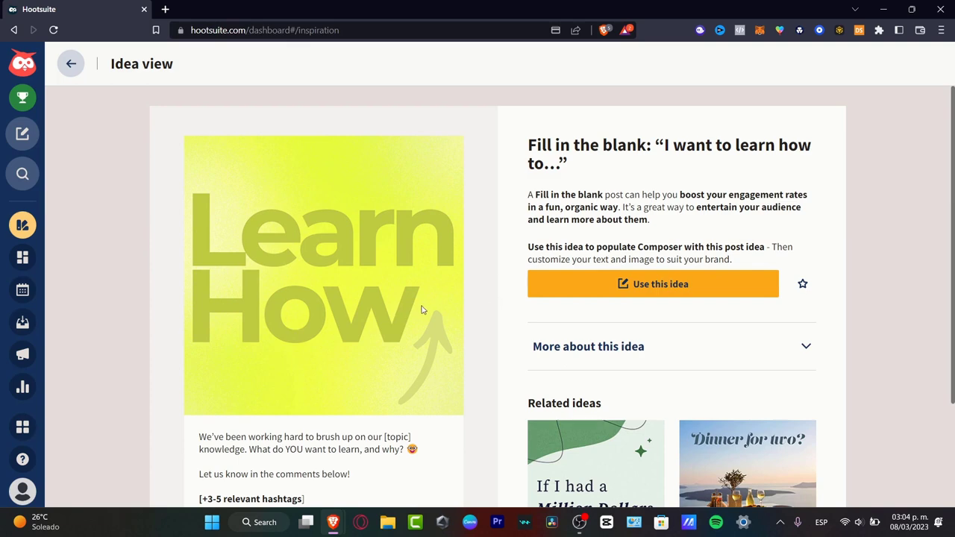
pyautogui.moveTo(679, 359)
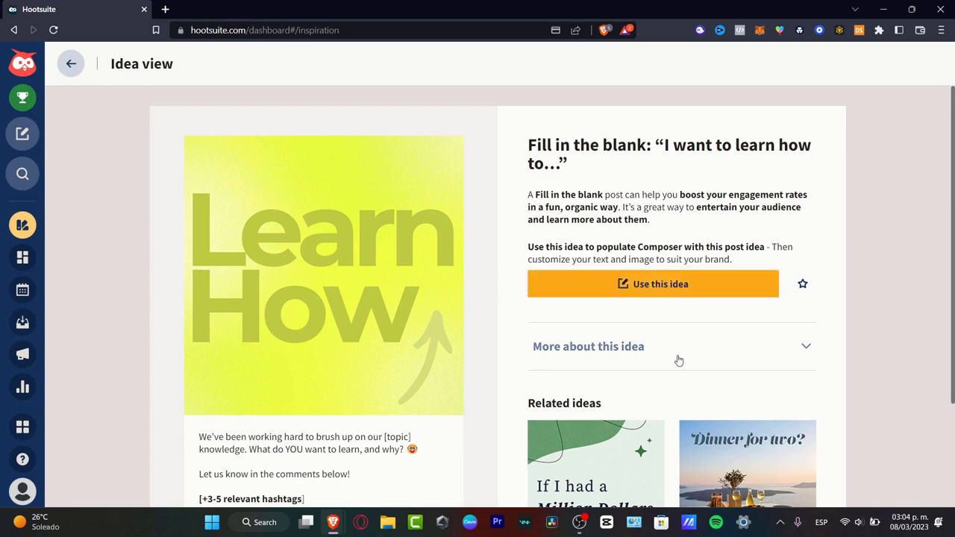
pyautogui.click(652, 284)
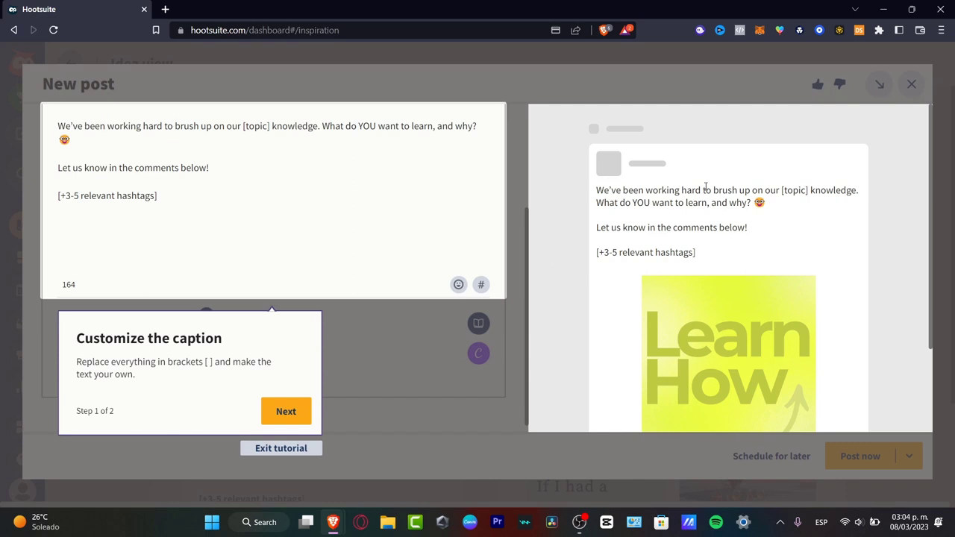
pyautogui.moveTo(801, 203)
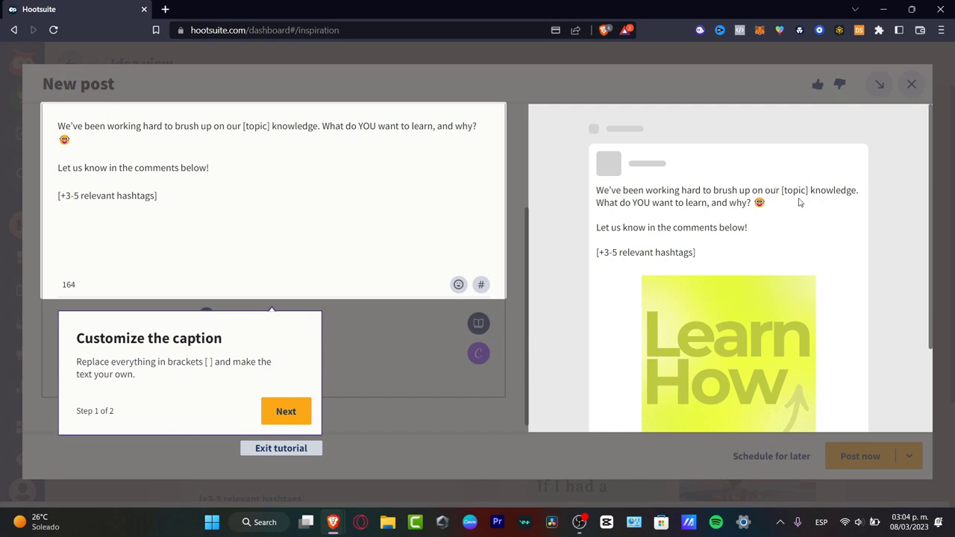
# Review the drafted post's placeholder caption and the attached Learn How image
pyautogui.scroll(-3)
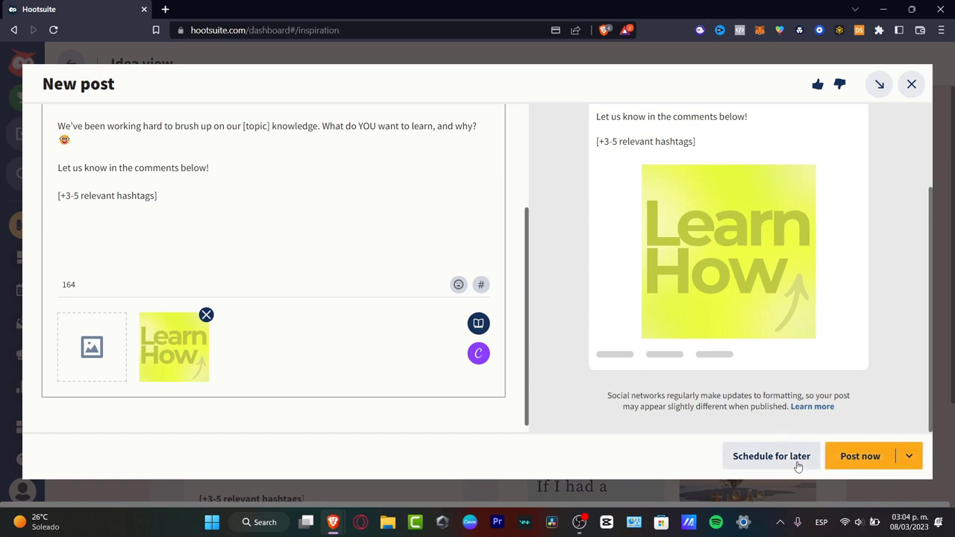
# Schedule the draft for Wed, Mar 8 at 3:20 PM and publish it to the Canva Geeks account
pyautogui.click(771, 456)
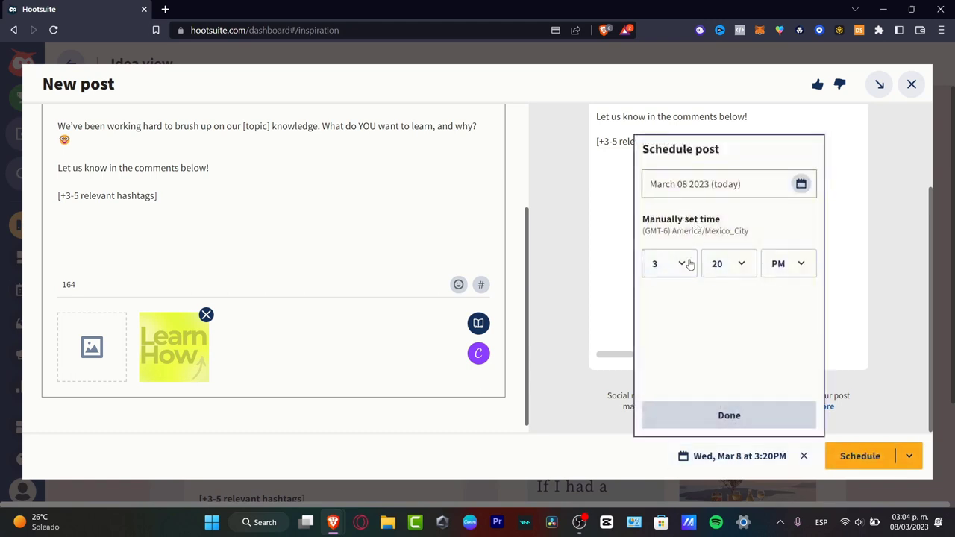
pyautogui.click(909, 457)
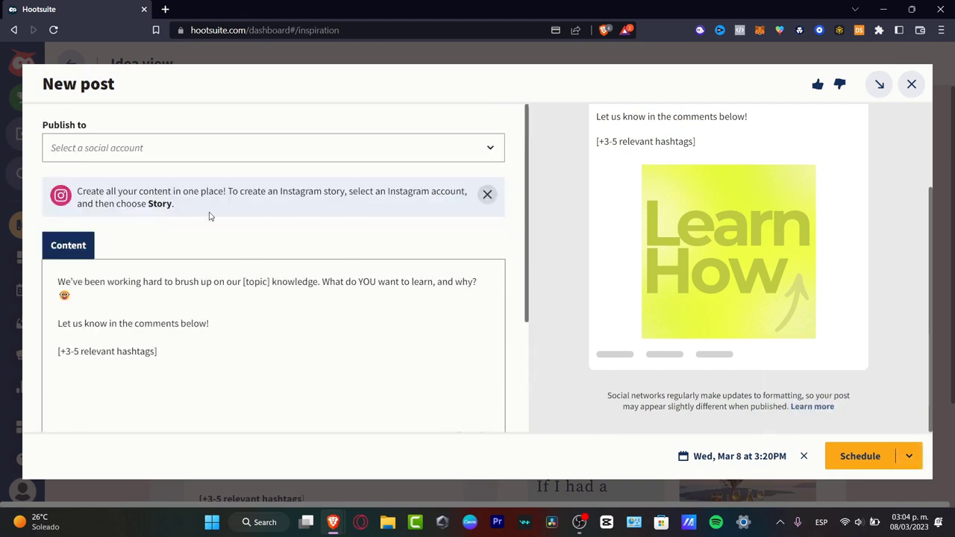
pyautogui.click(275, 148)
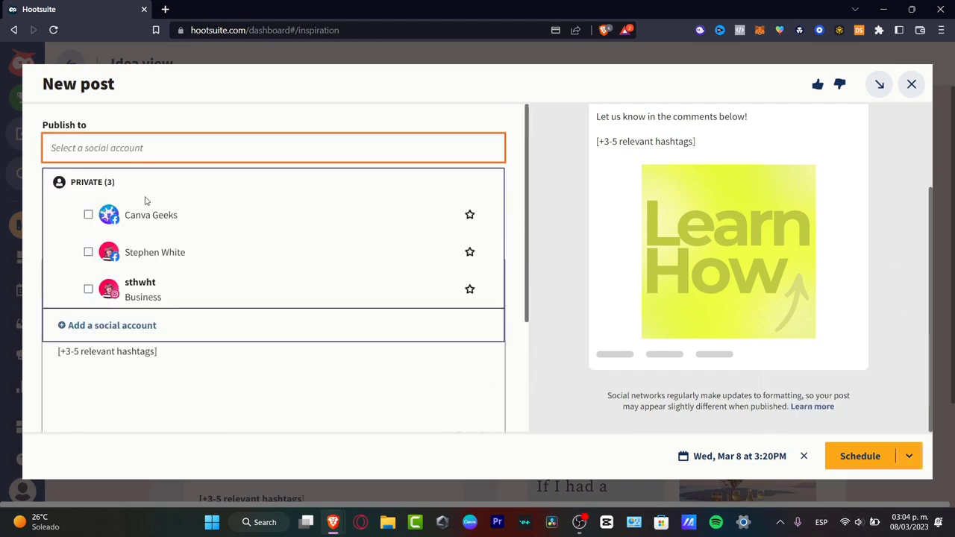
pyautogui.click(88, 215)
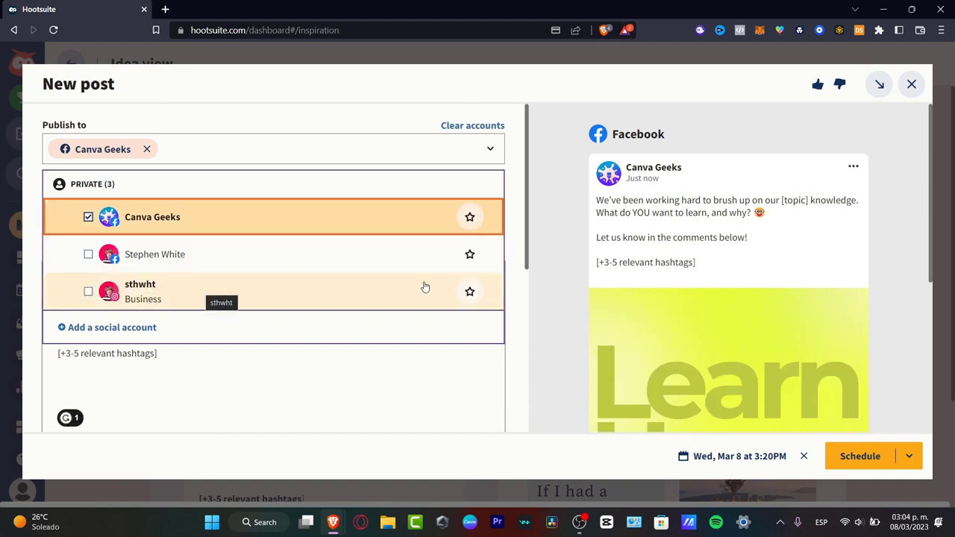
pyautogui.scroll(-3)
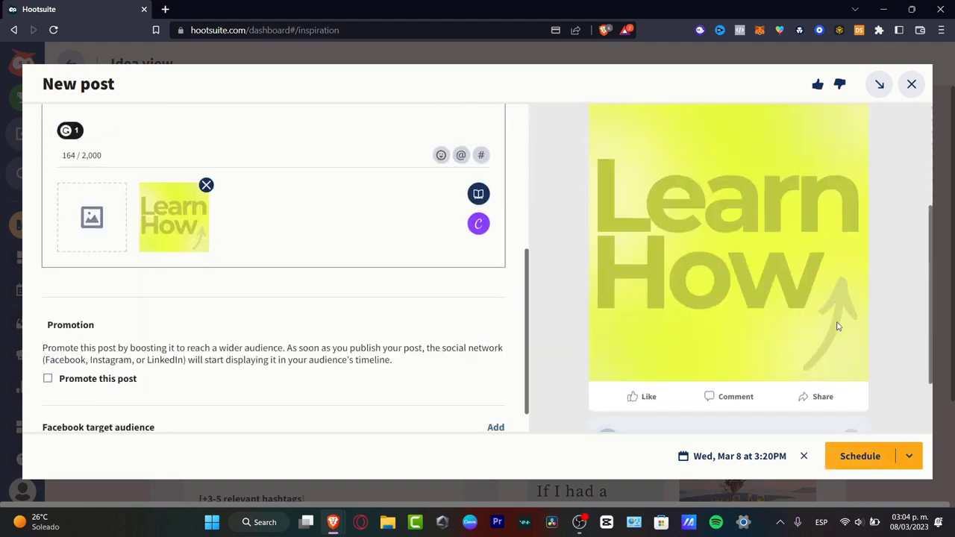
pyautogui.scroll(-3)
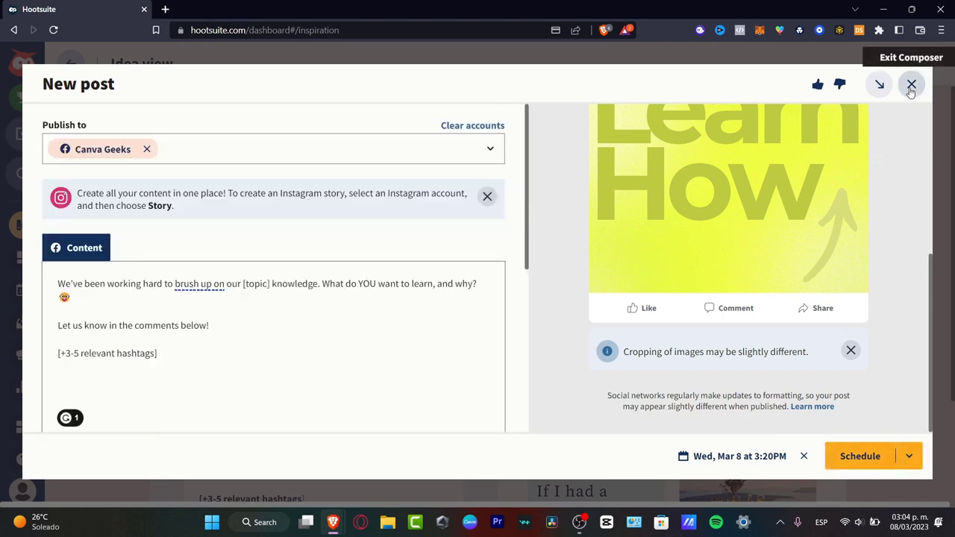
# Exit the composer and discard the unsaved post, returning to the Learn How idea page
pyautogui.click(910, 84)
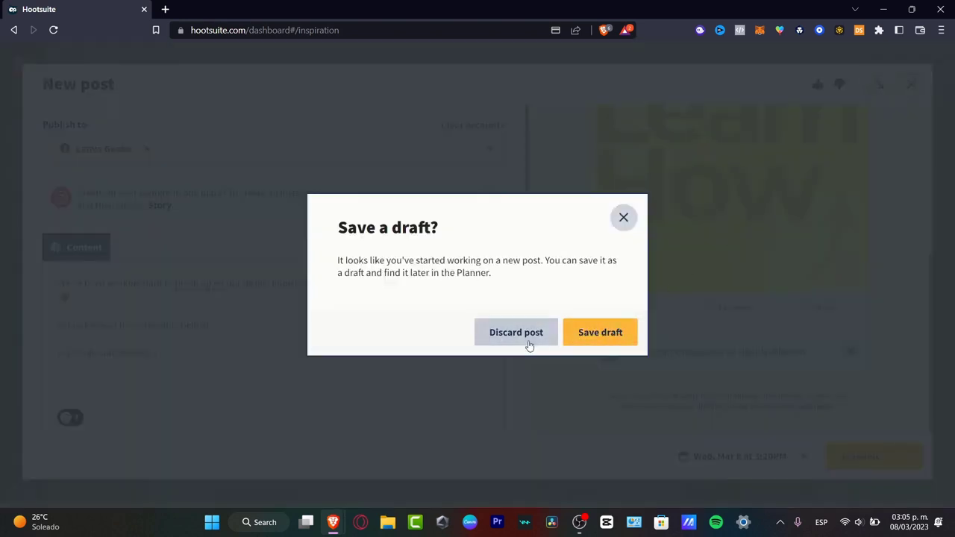
pyautogui.click(516, 332)
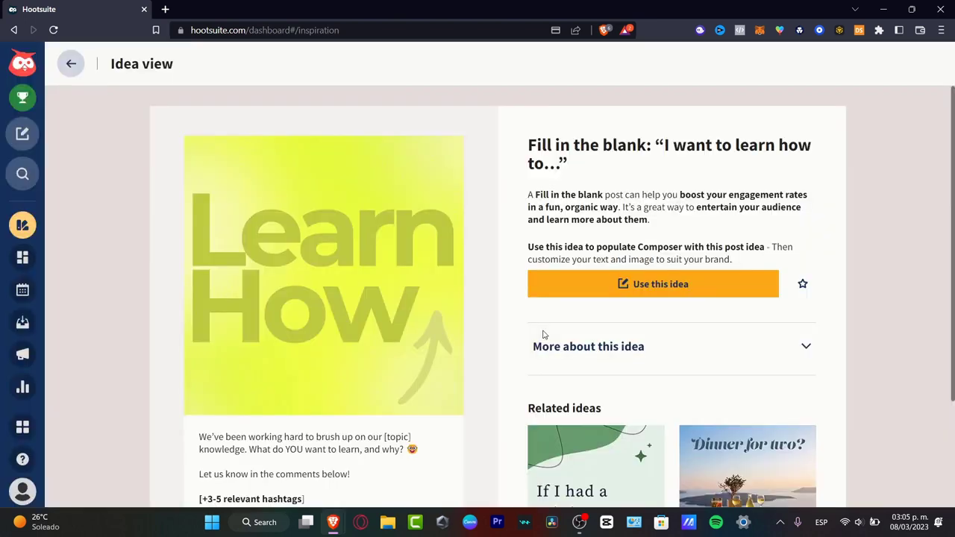
pyautogui.moveTo(22, 173)
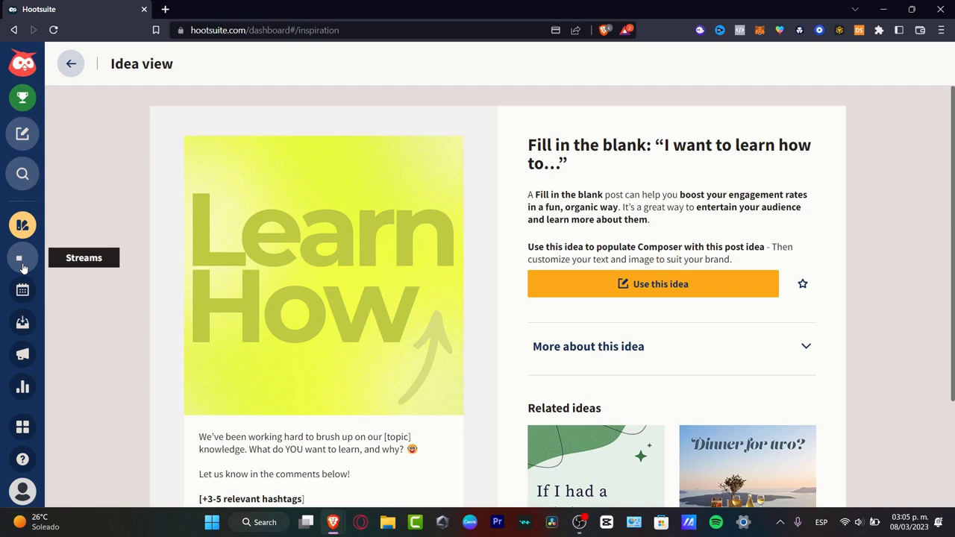
# Go to Streams, showing the Stephen White Facebook Page board with My Posts and Scheduled
pyautogui.click(23, 257)
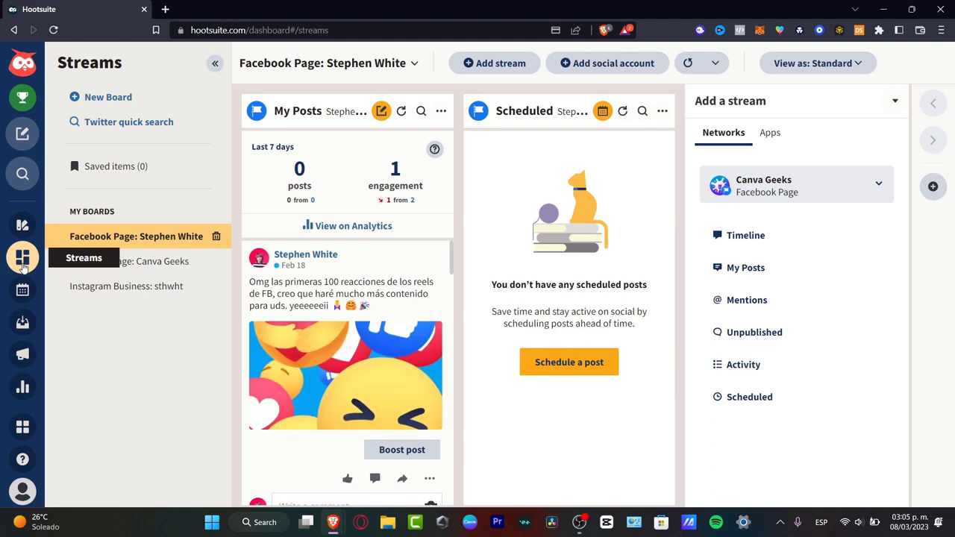
pyautogui.moveTo(24, 256)
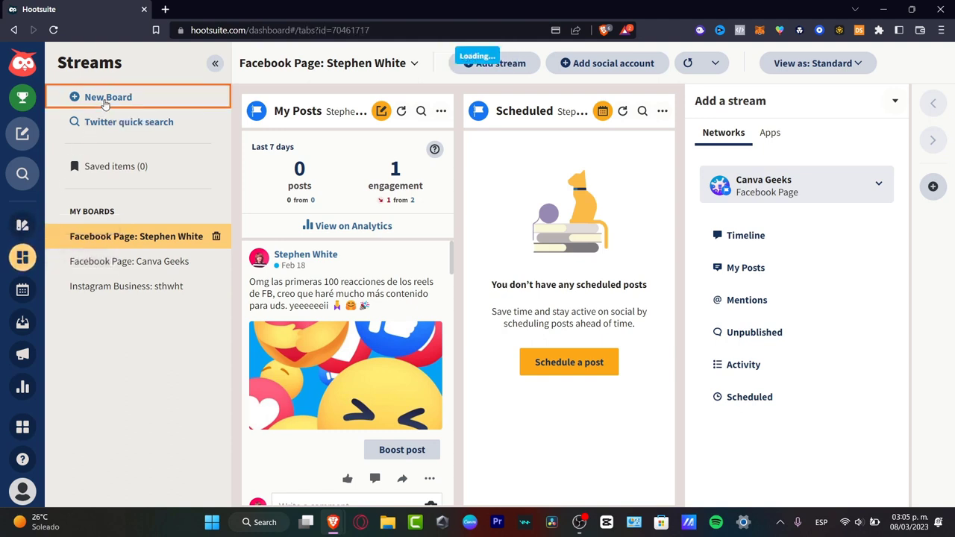
# Add a 'Monitor my own content' board for the Canva Geeks Facebook Page to the dashboard
pyautogui.click(107, 97)
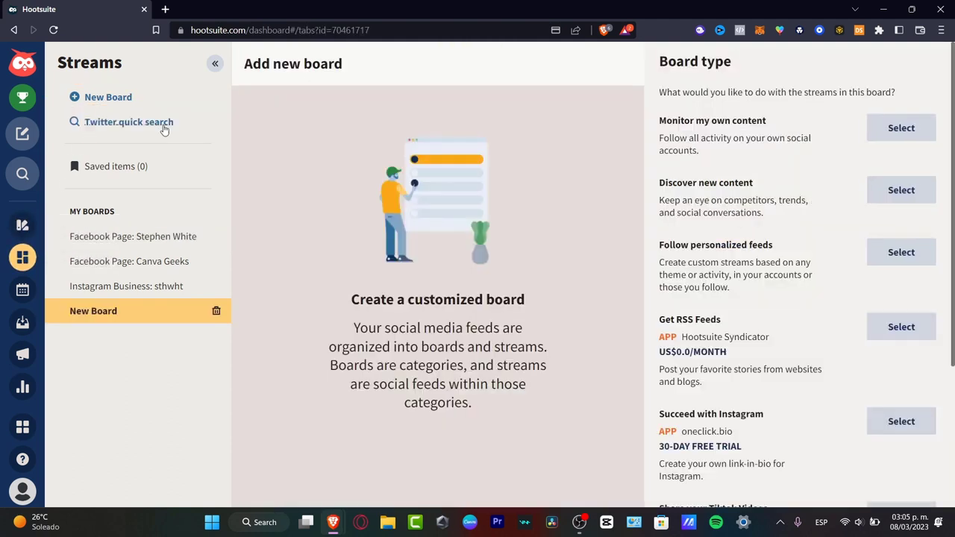
pyautogui.moveTo(700, 130)
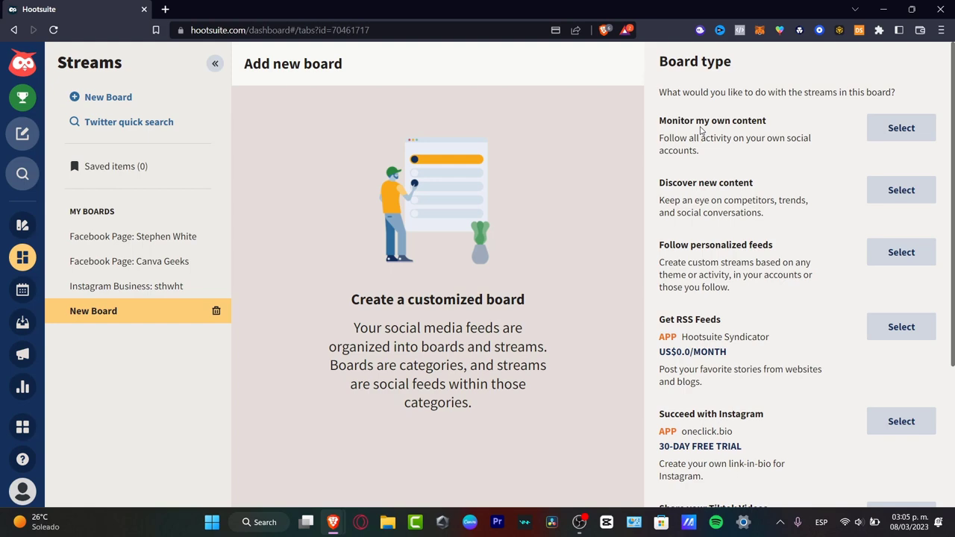
pyautogui.moveTo(805, 313)
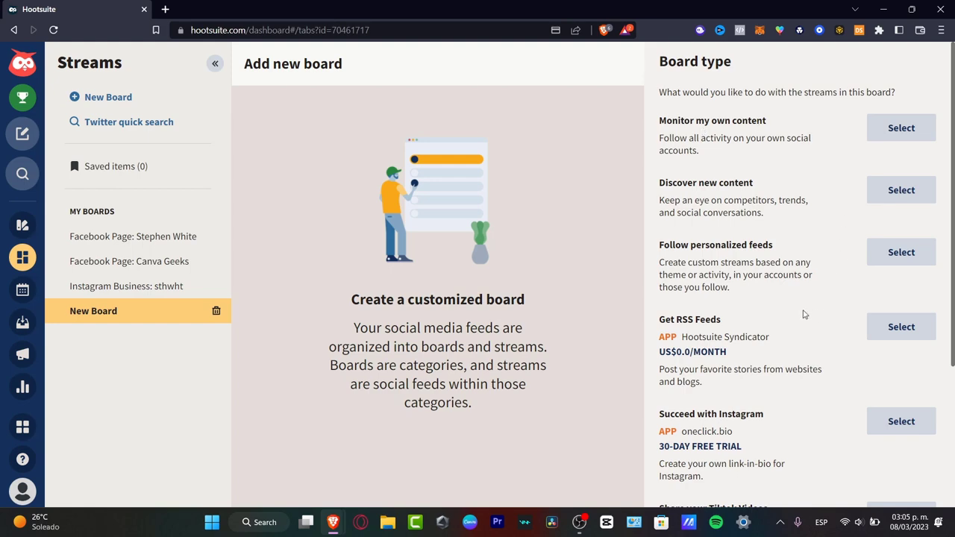
pyautogui.click(902, 128)
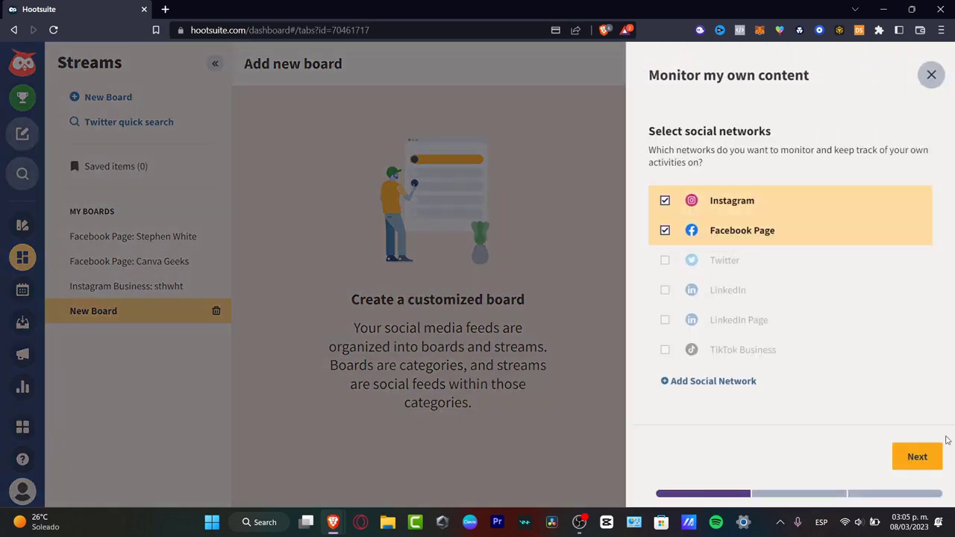
pyautogui.click(916, 457)
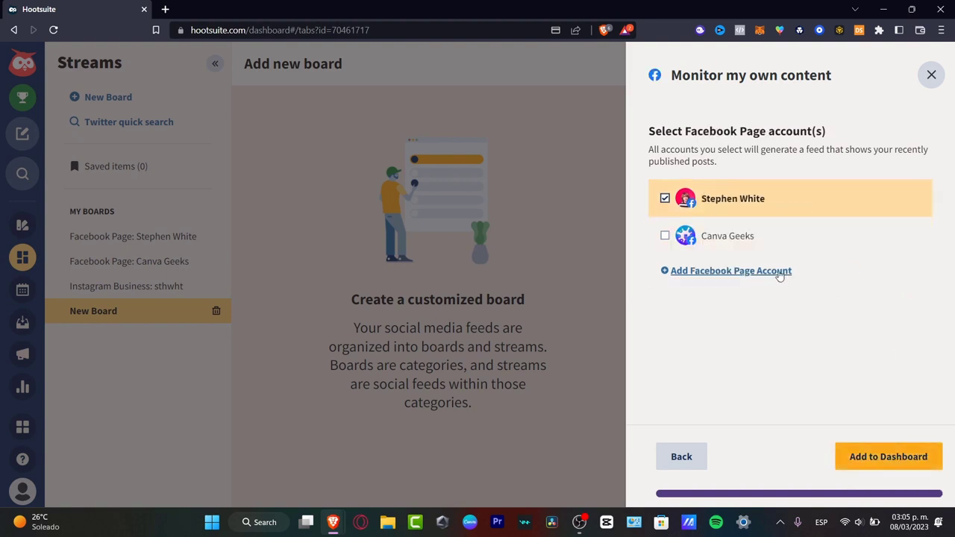
pyautogui.click(666, 236)
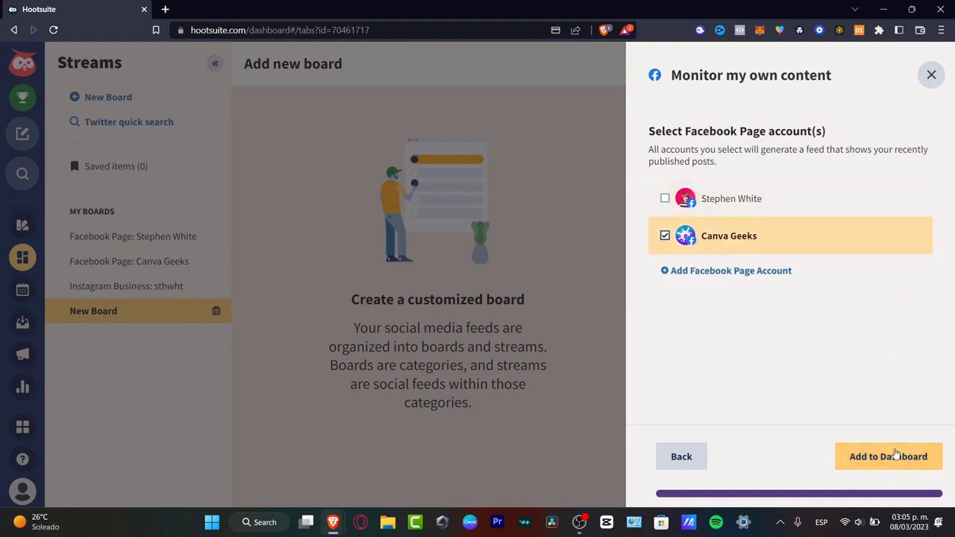
pyautogui.click(887, 456)
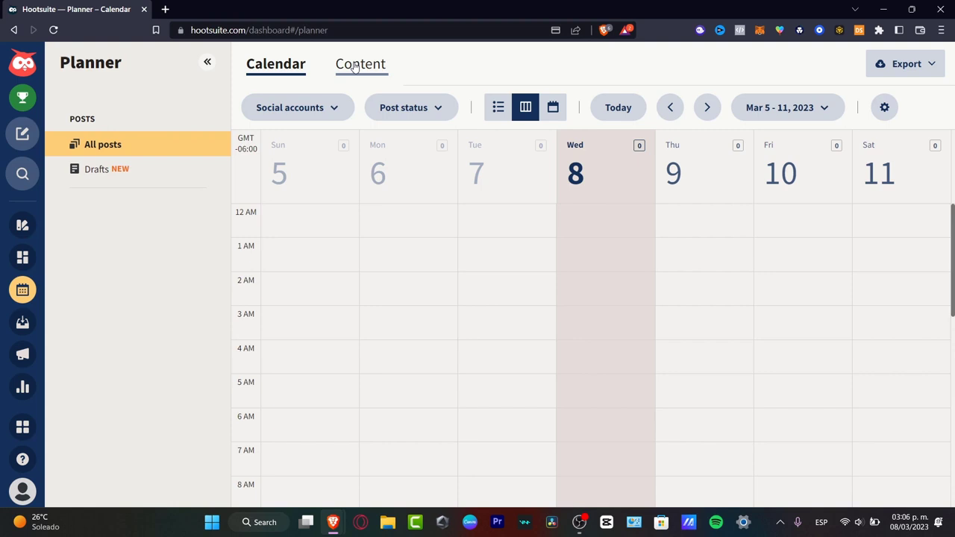
# View the Planner's content list, then show the following week, March 12–18, in the calendar
pyautogui.click(361, 63)
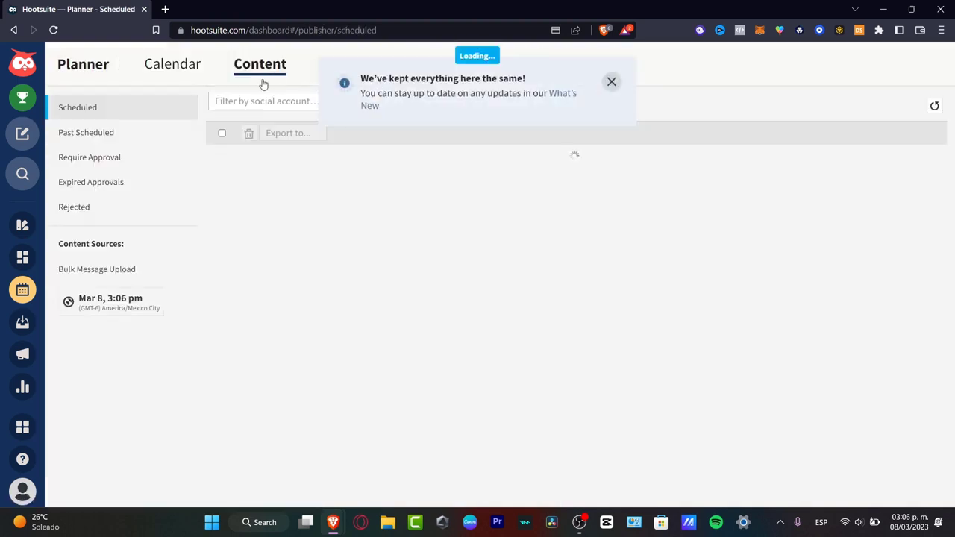
pyautogui.moveTo(86, 131)
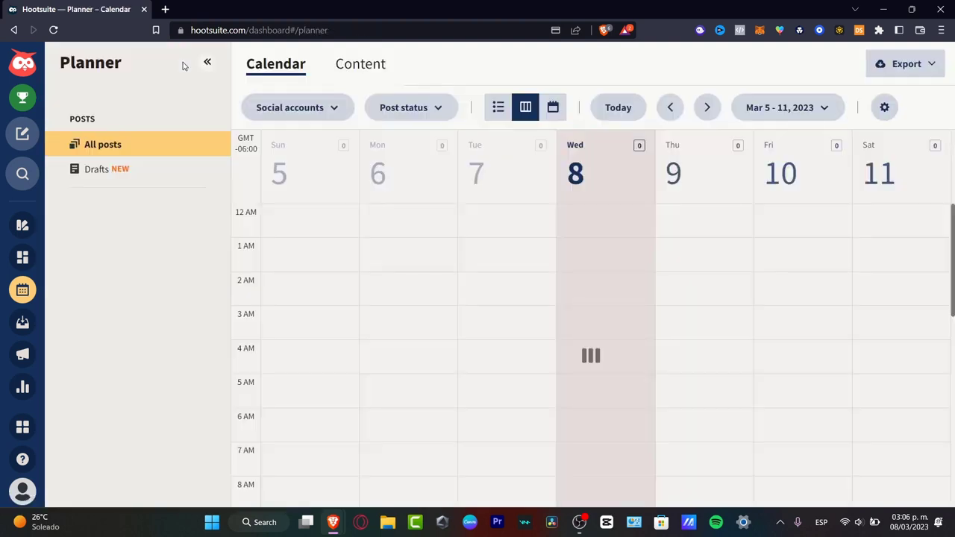
pyautogui.click(707, 107)
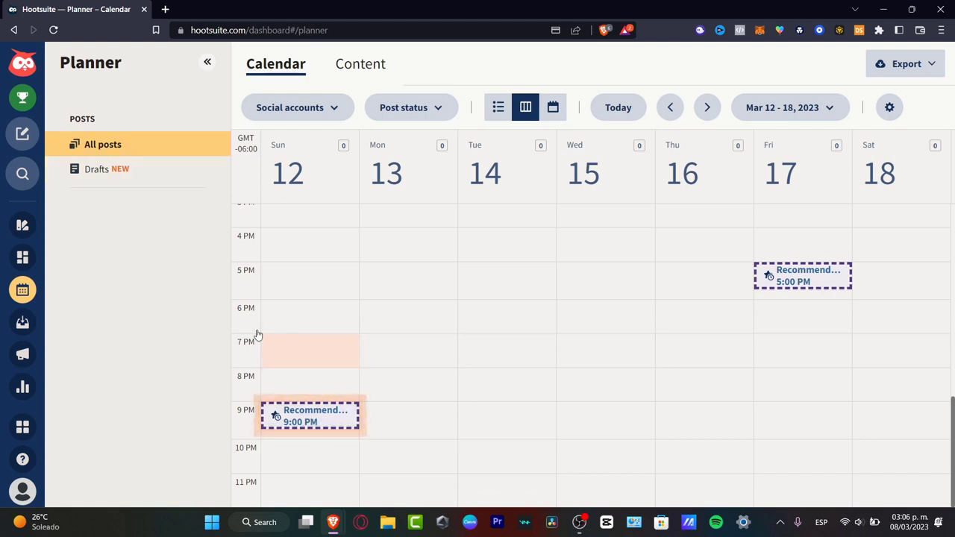
pyautogui.moveTo(325, 419)
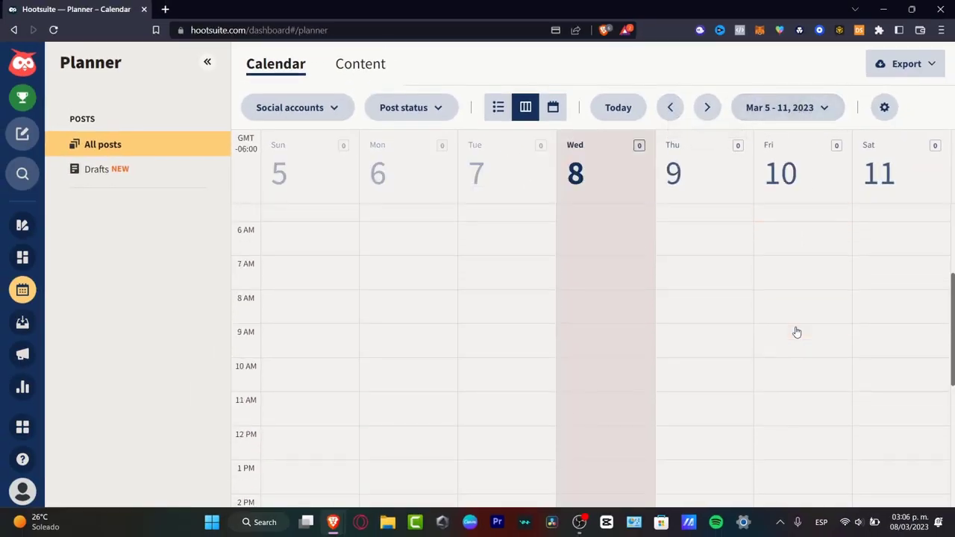
# Create a post in Friday 17's recommended 5:00 PM slot, then move to the Advertise section
pyautogui.click(708, 107)
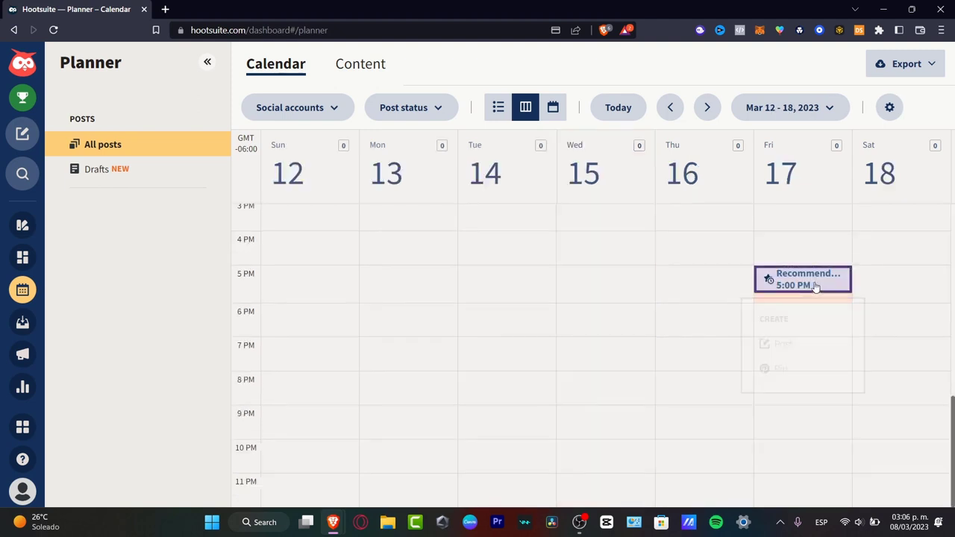
pyautogui.scroll(3)
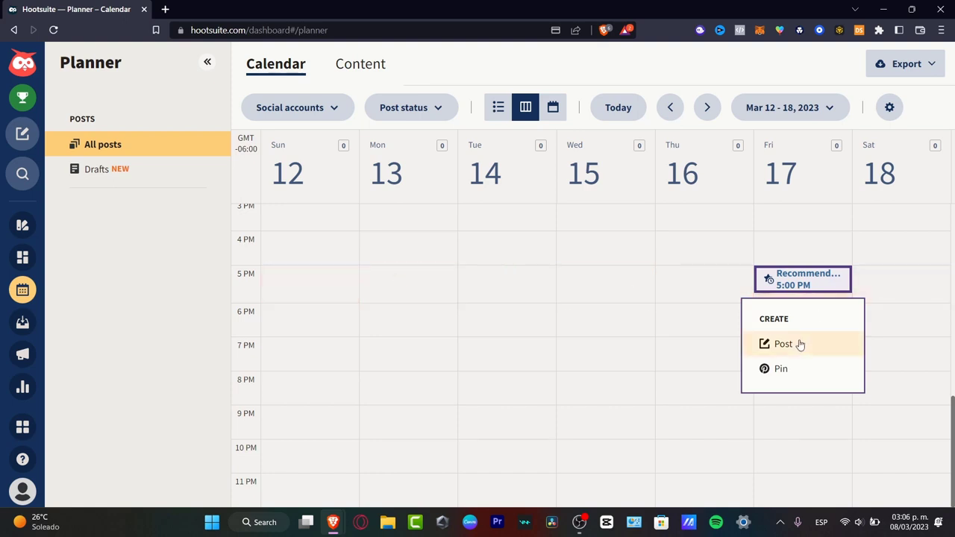
pyautogui.click(784, 343)
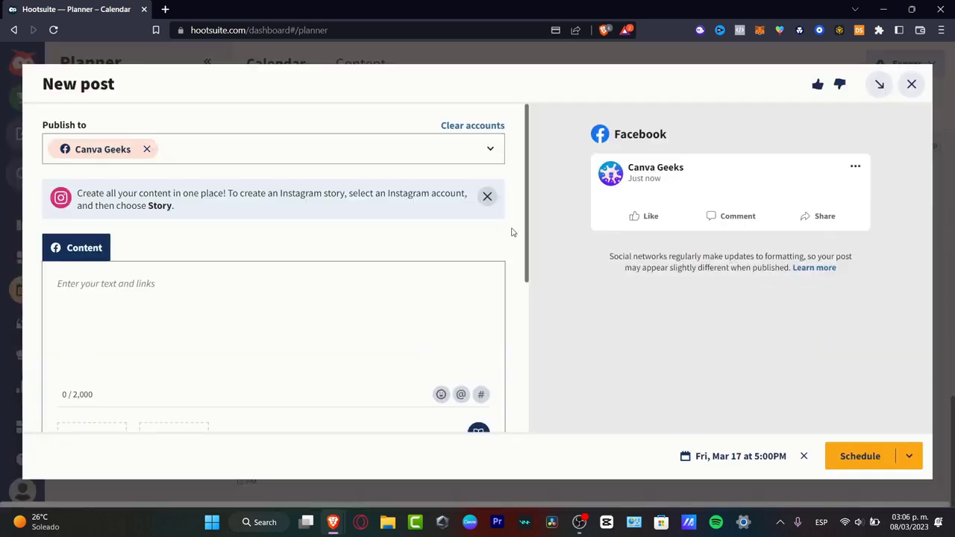
pyautogui.moveTo(519, 236)
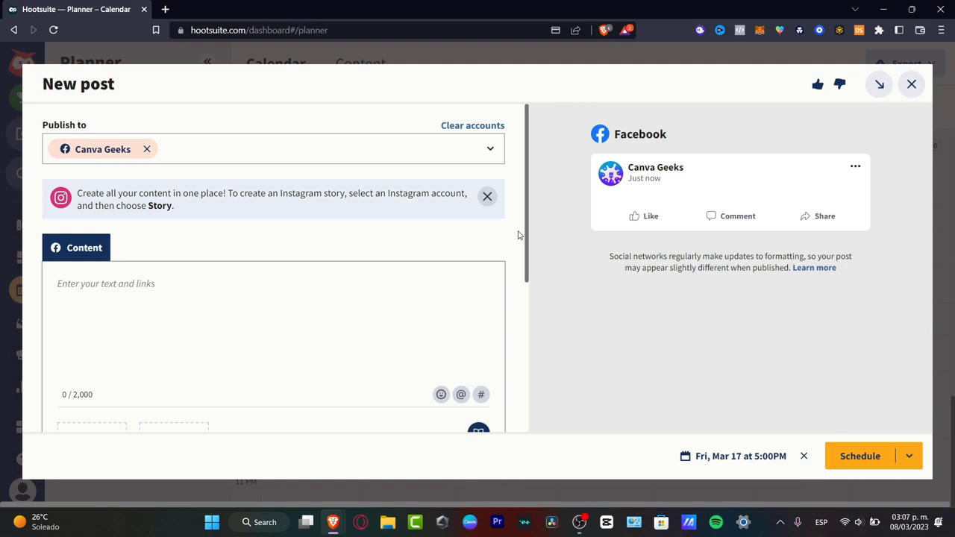
pyautogui.click(23, 354)
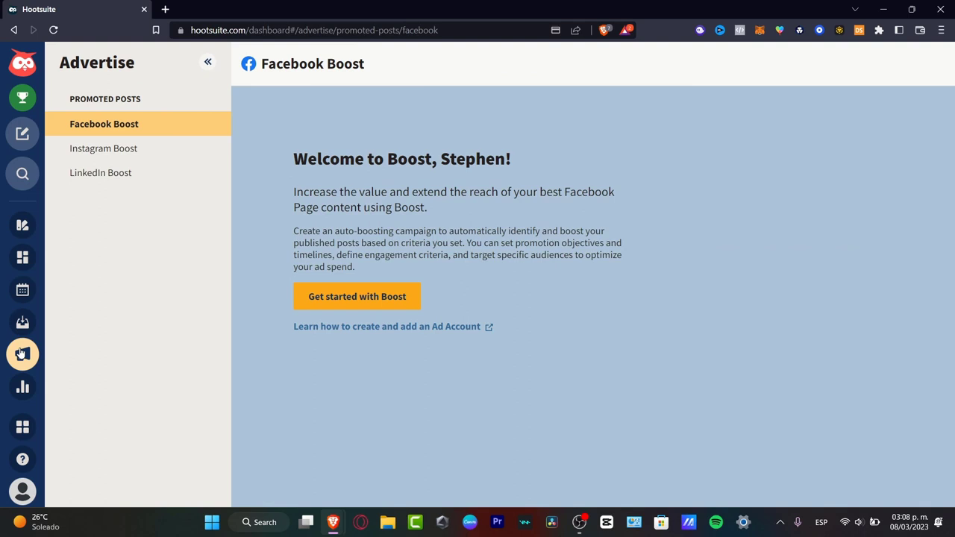
pyautogui.moveTo(103, 149)
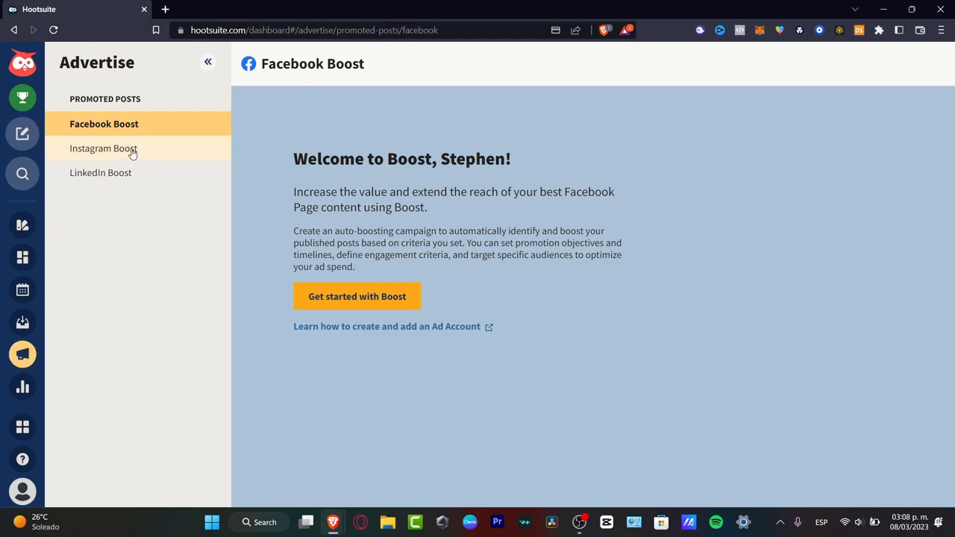
# Start a Facebook Boost campaign, saving the Canva Geeks page with the Stephen White ad account
pyautogui.click(357, 296)
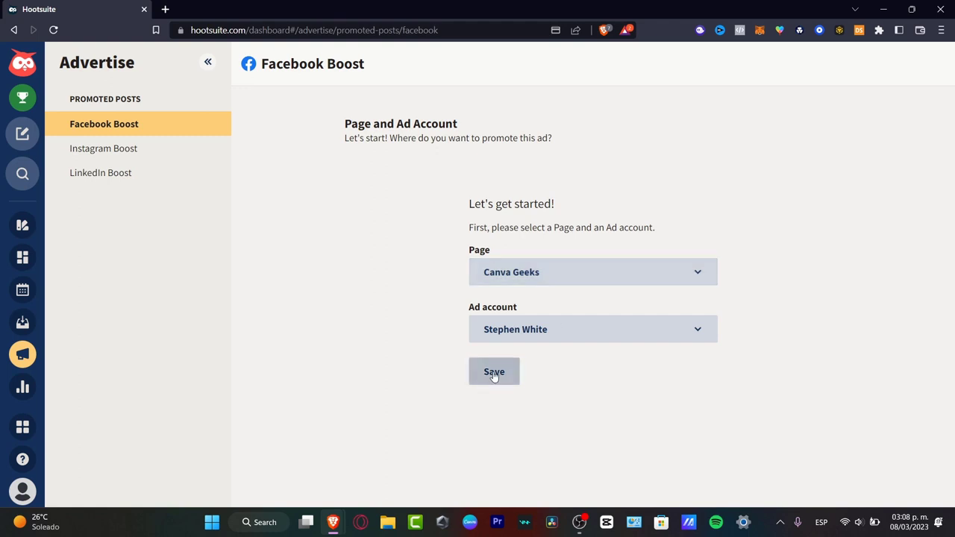
pyautogui.click(494, 371)
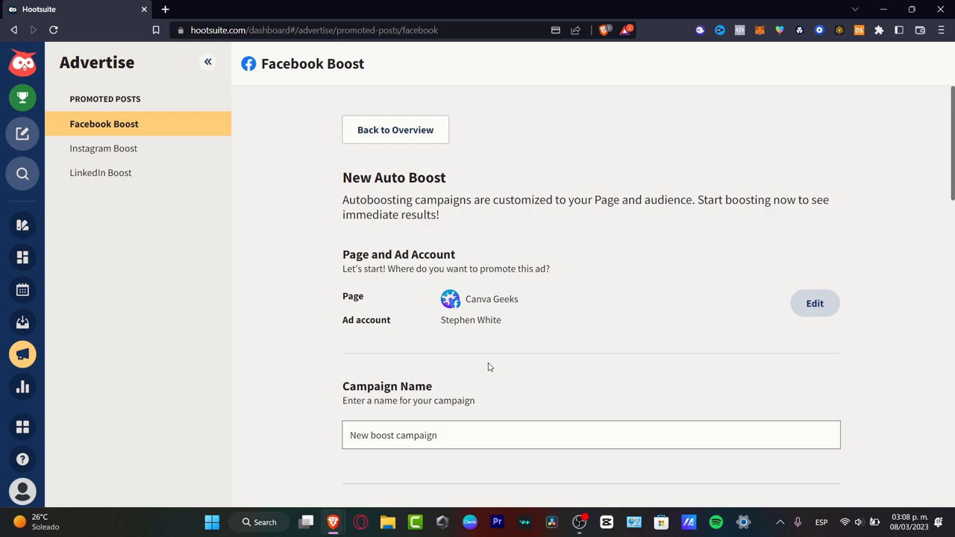
pyautogui.scroll(-3)
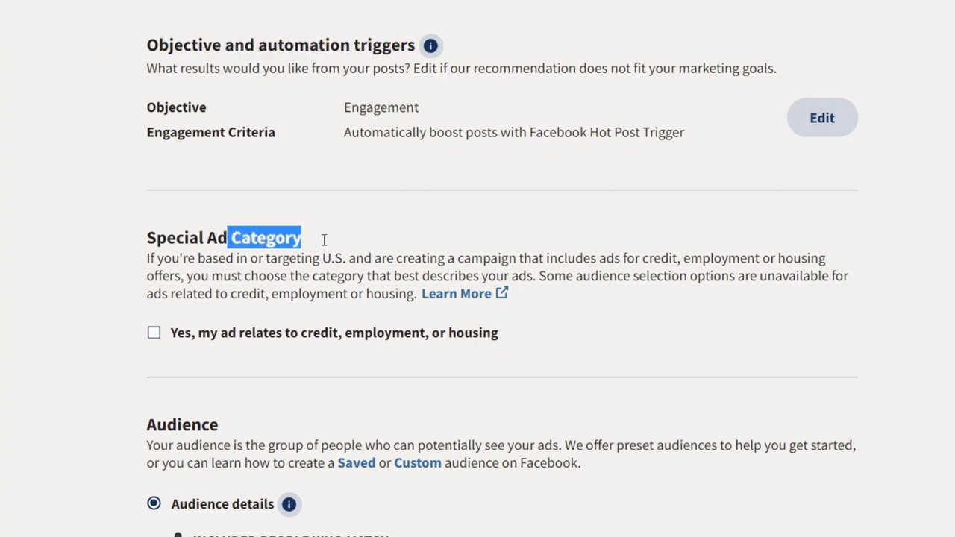
pyautogui.scroll(-3)
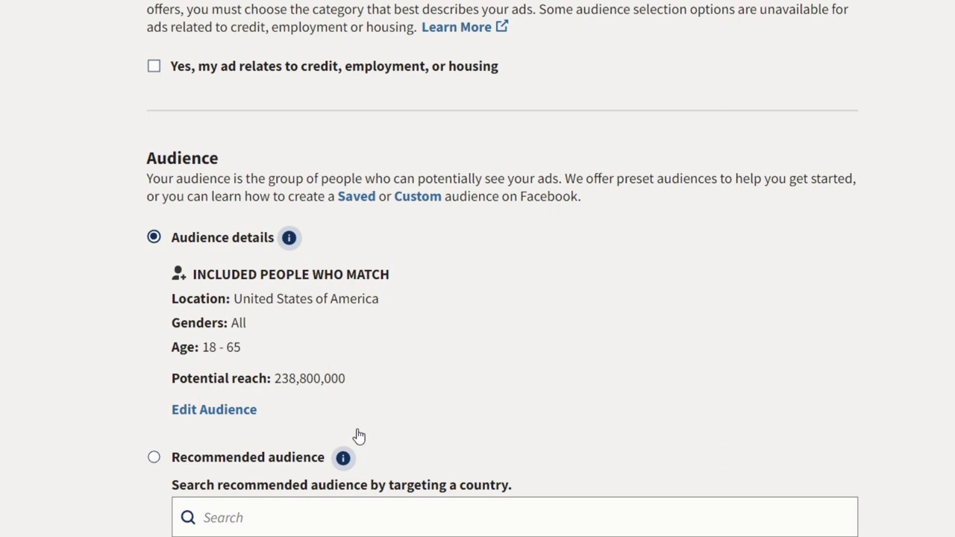
pyautogui.scroll(-3)
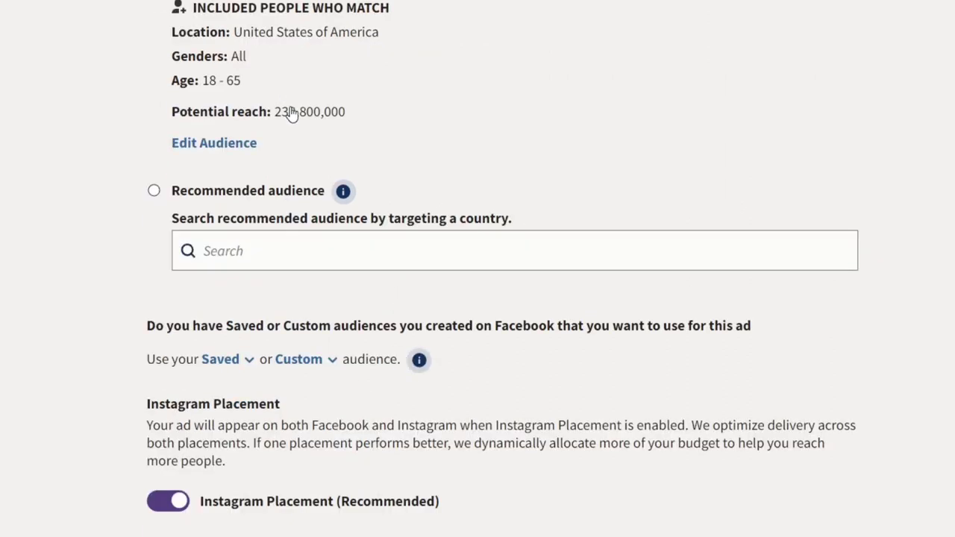
pyautogui.moveTo(300, 197)
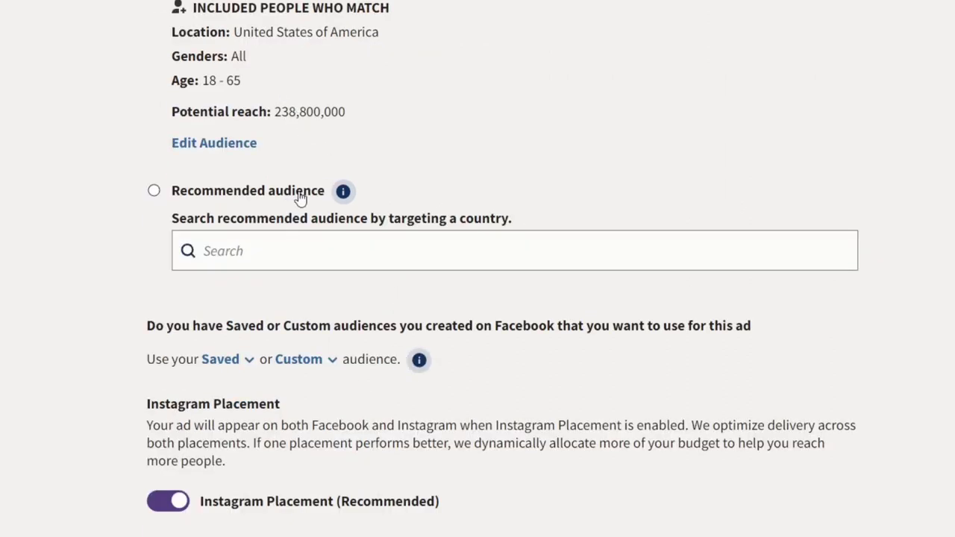
pyautogui.scroll(-3)
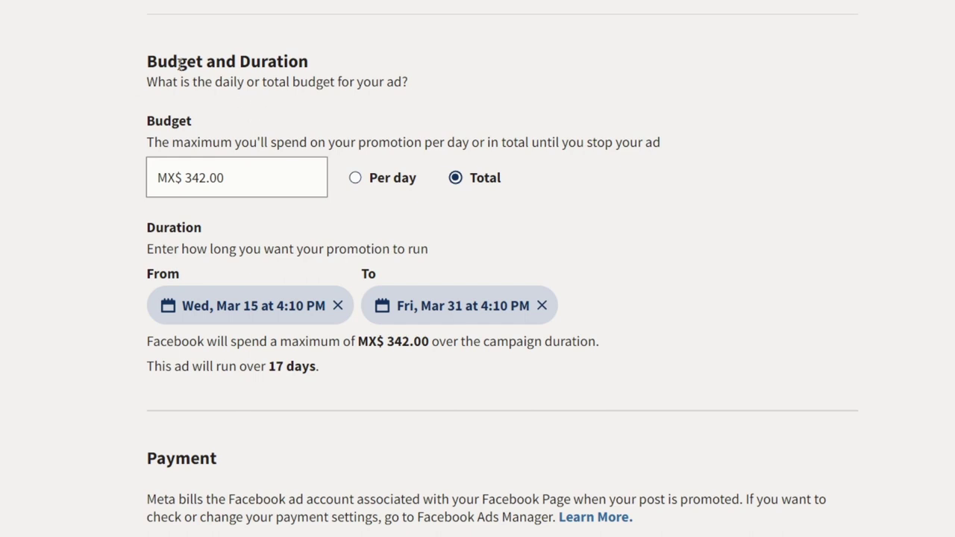
pyautogui.moveTo(137, 182)
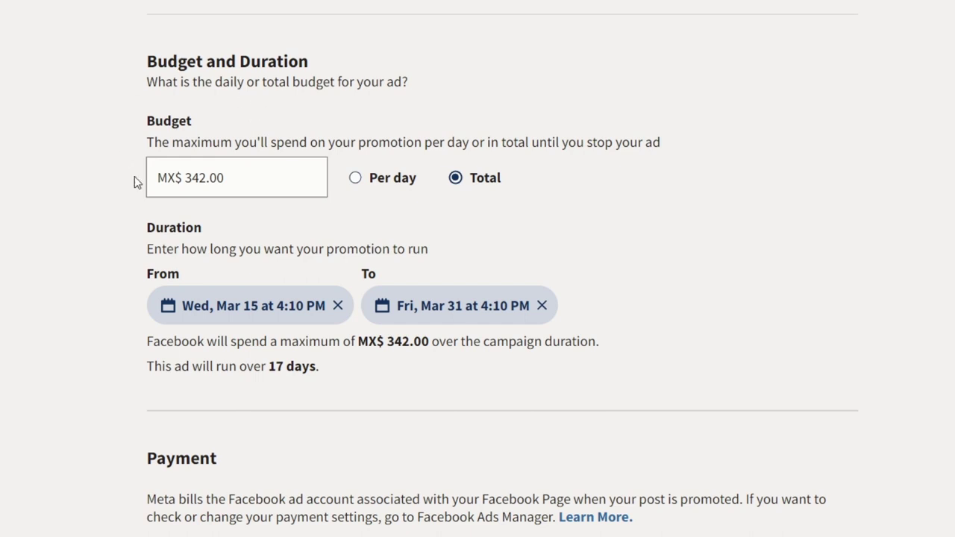
pyautogui.scroll(-3)
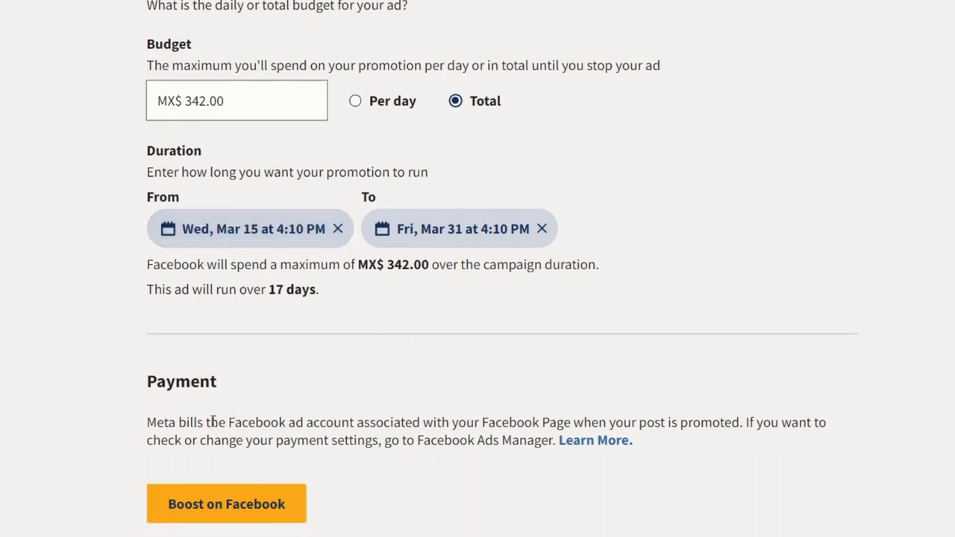
pyautogui.doubleClick(179, 382)
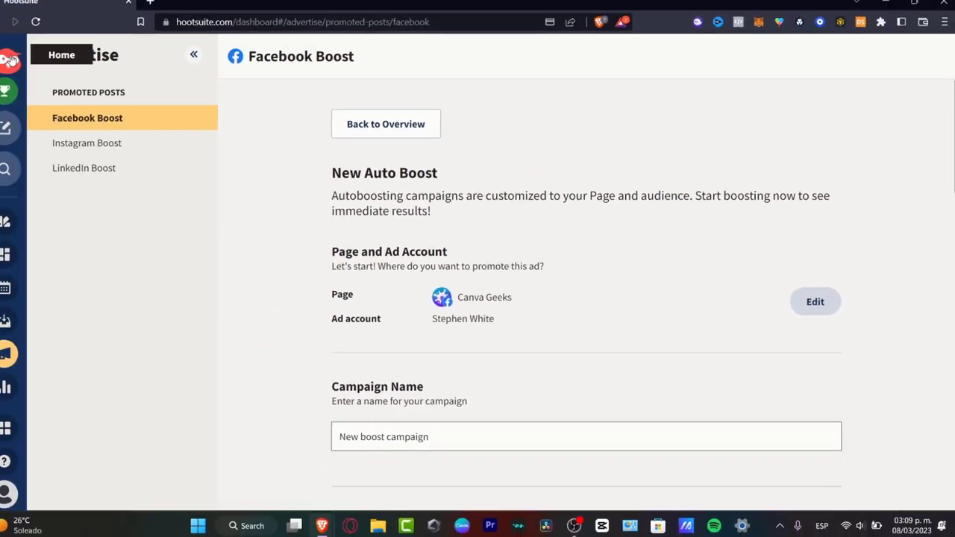
pyautogui.moveTo(22, 387)
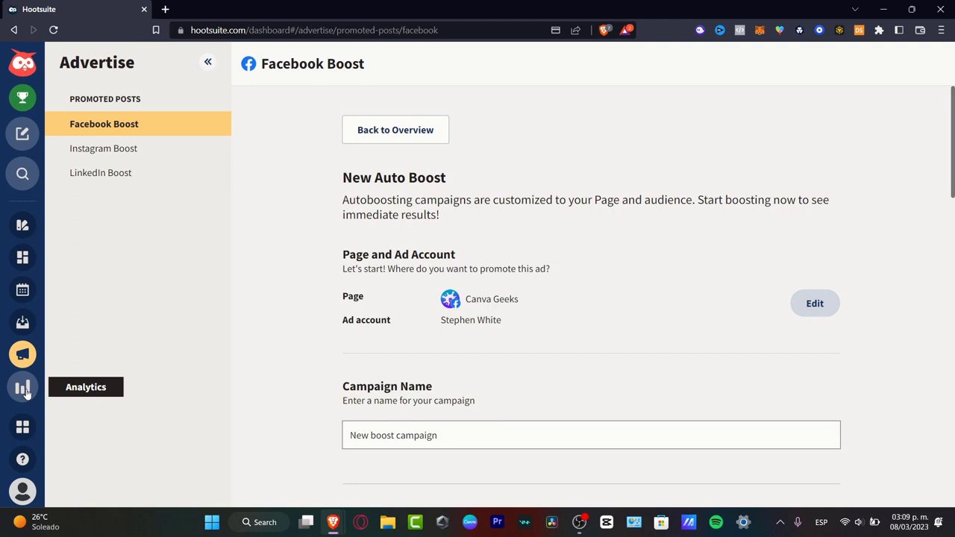
# Reach Analytics via the Apps menu, showing the Multiple networks overview report
pyautogui.click(22, 427)
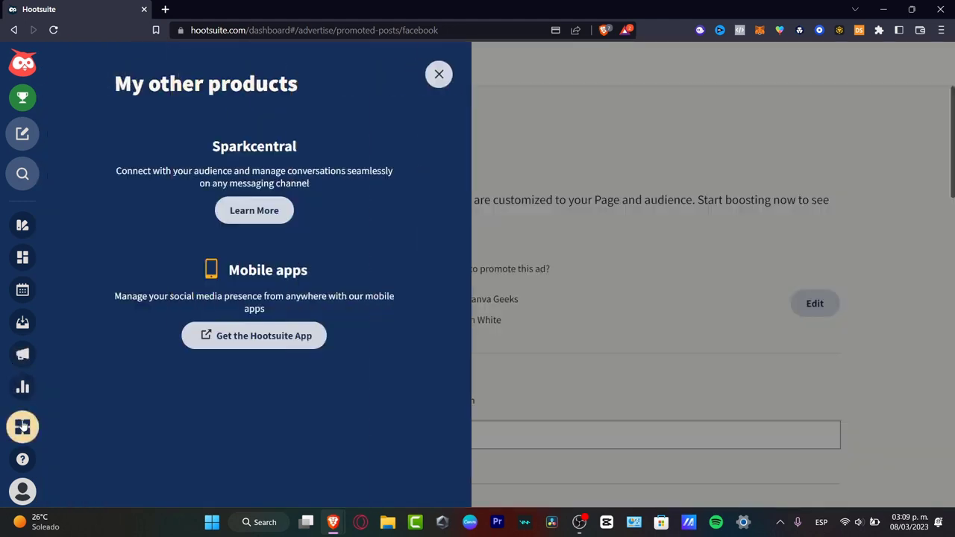
pyautogui.moveTo(355, 246)
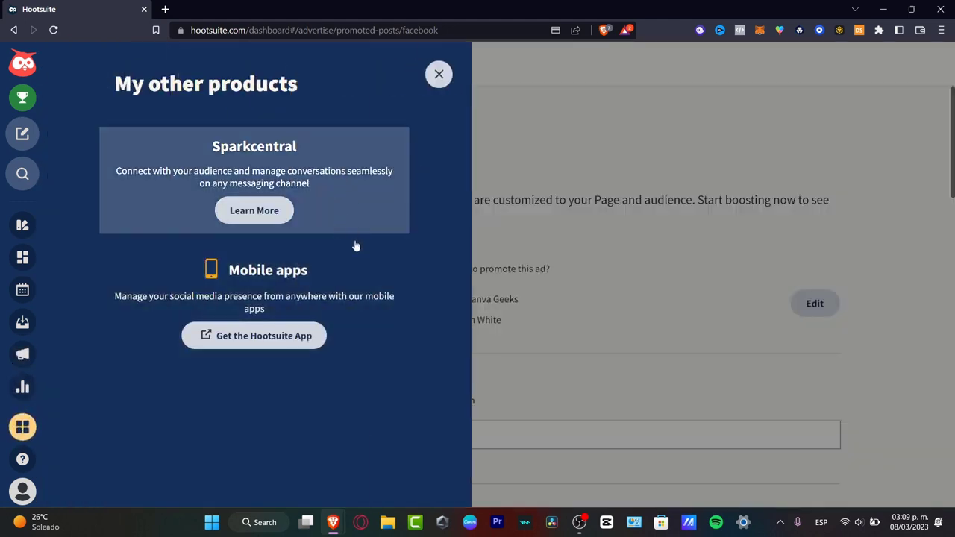
pyautogui.click(23, 387)
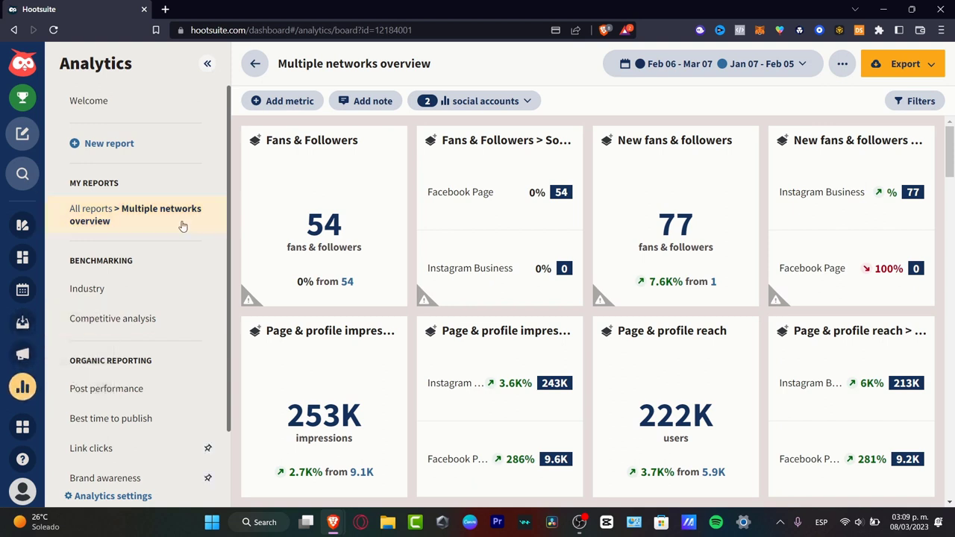
# Add the Canva Geeks Facebook page to the report's accounts filter and apply all three
pyautogui.click(475, 101)
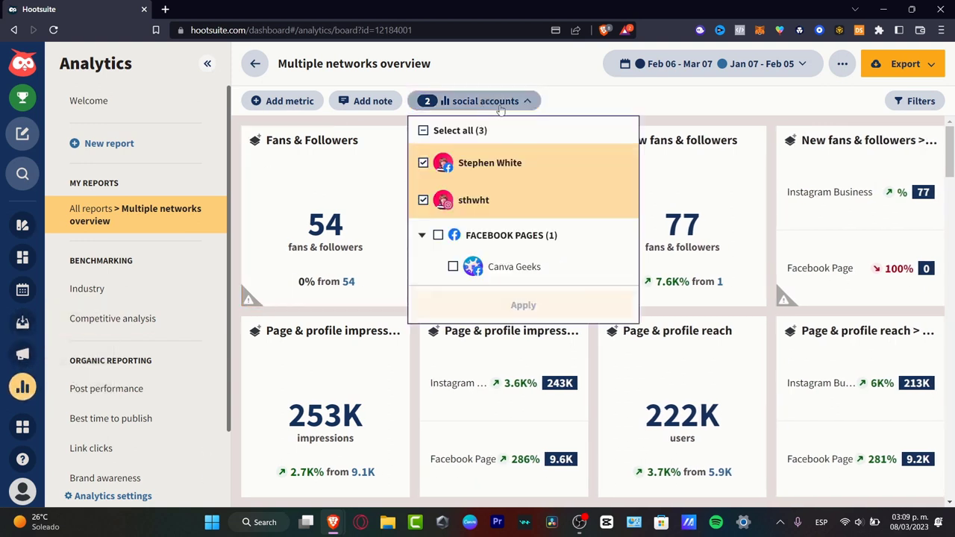
pyautogui.click(454, 266)
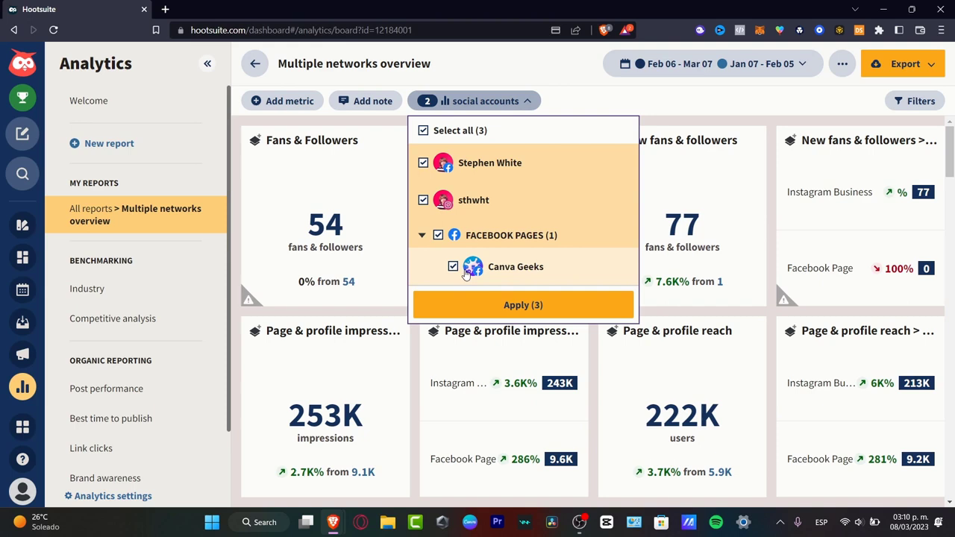
pyautogui.click(424, 200)
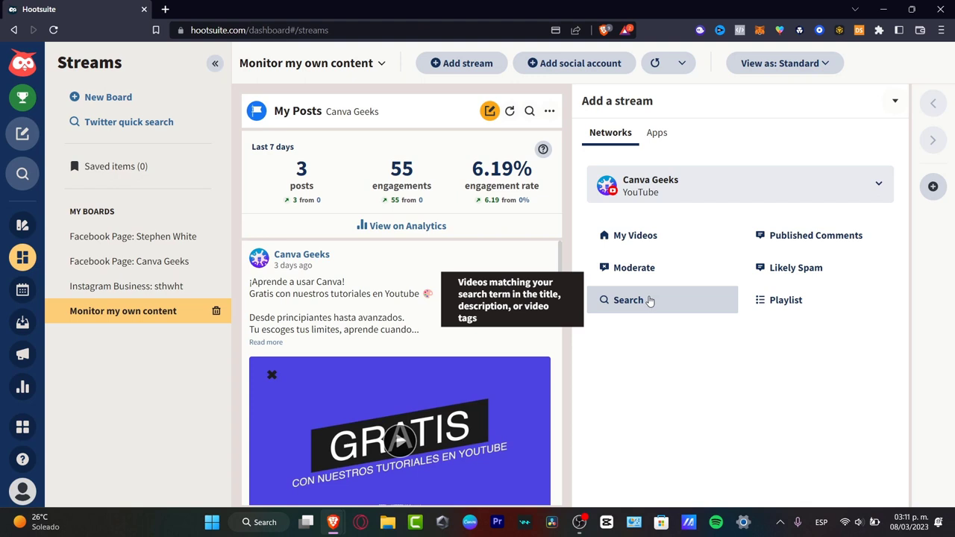
# Add the Canva Geeks YouTube My Videos and Published Comments streams to the board
pyautogui.click(636, 235)
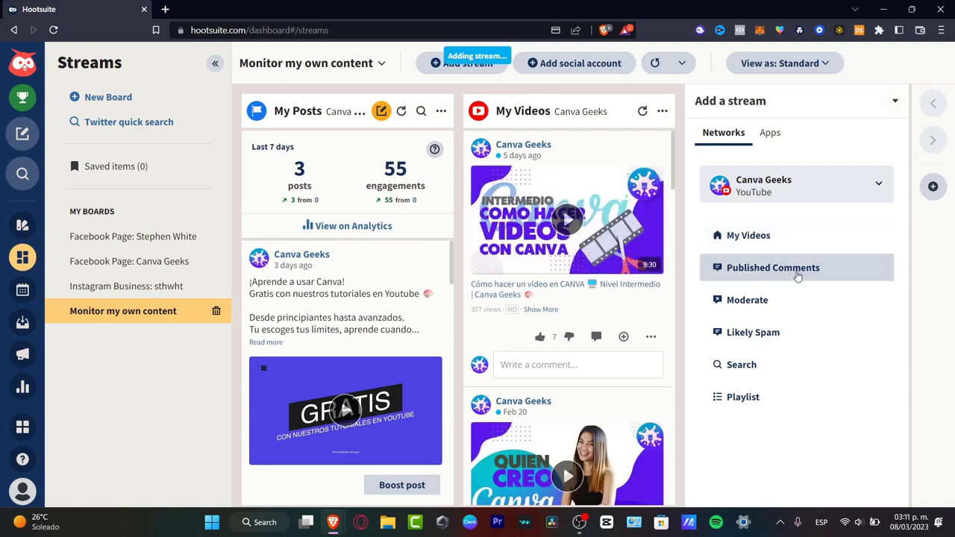
pyautogui.click(774, 267)
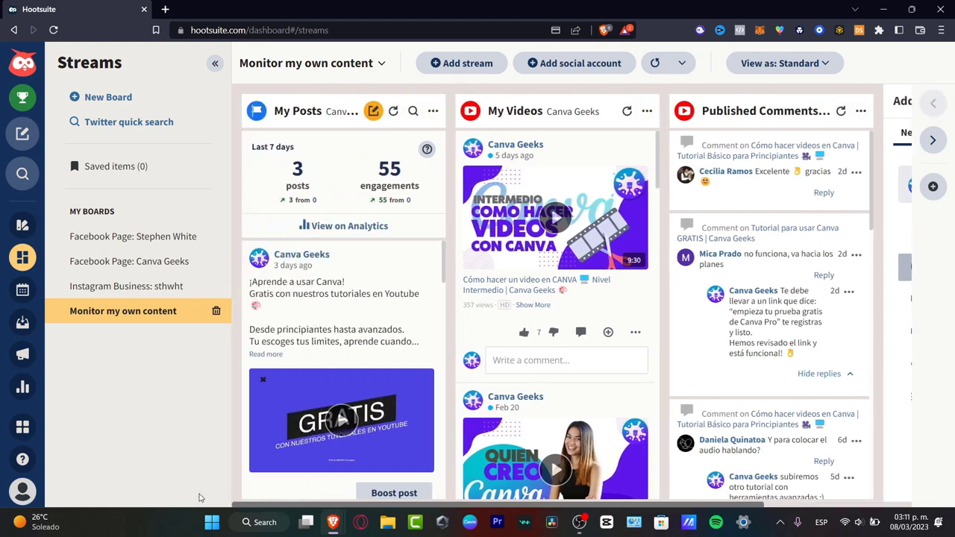
pyautogui.moveTo(565, 125)
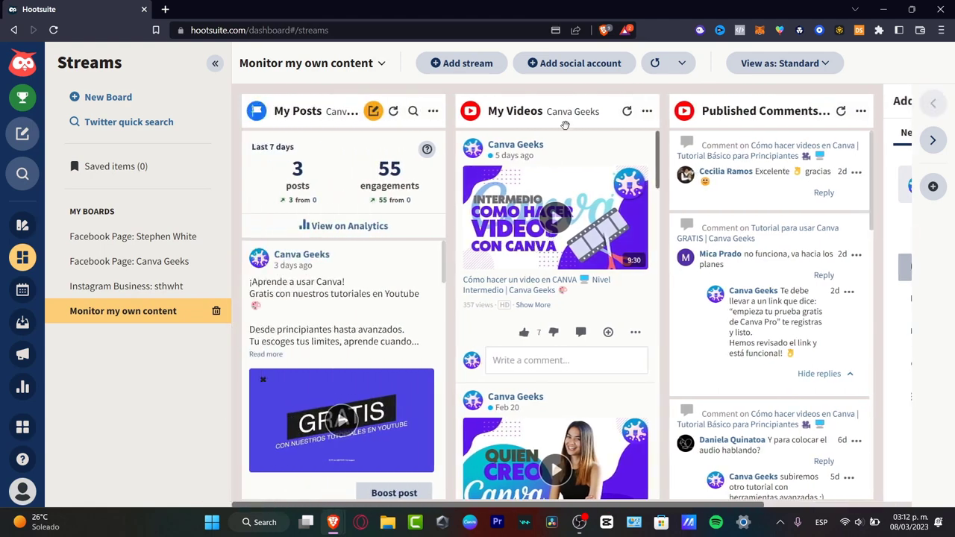
pyautogui.moveTo(502, 110)
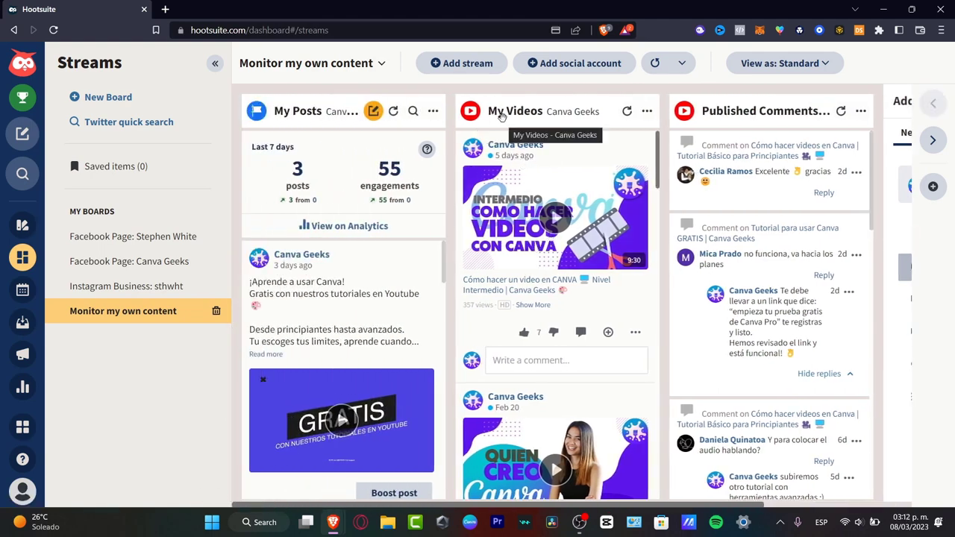
pyautogui.moveTo(340, 112)
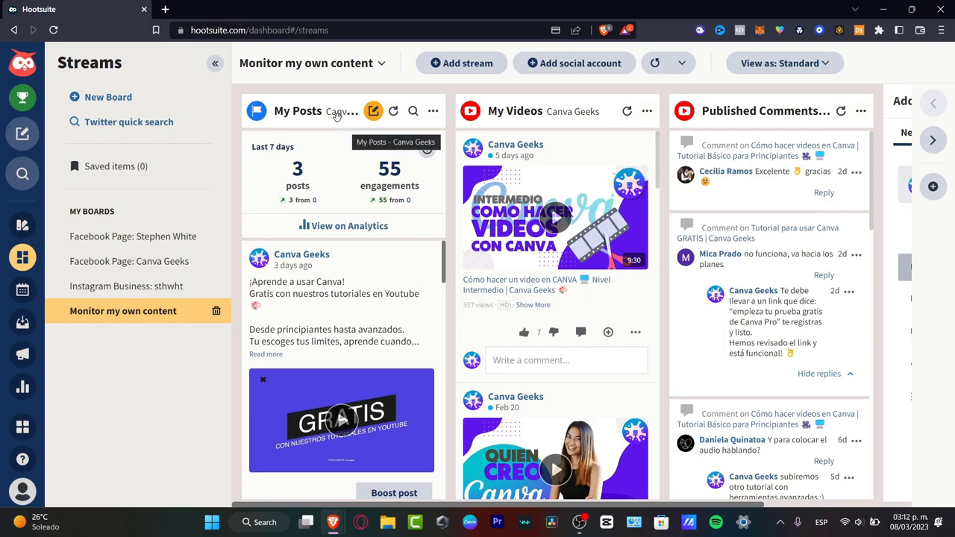